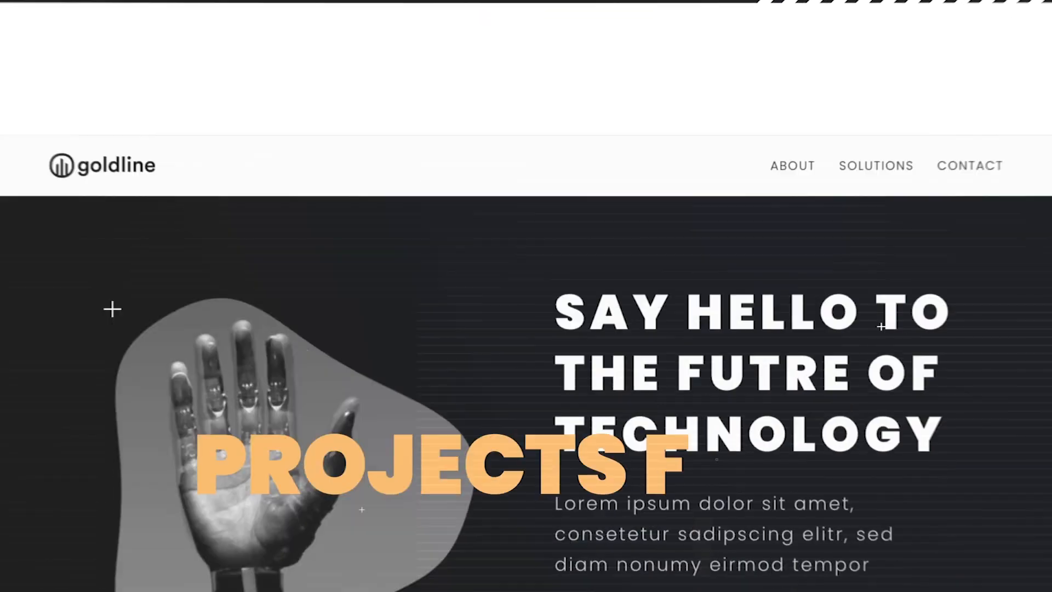
- Preview the live hero section and return to editing
scroll(up, 3)
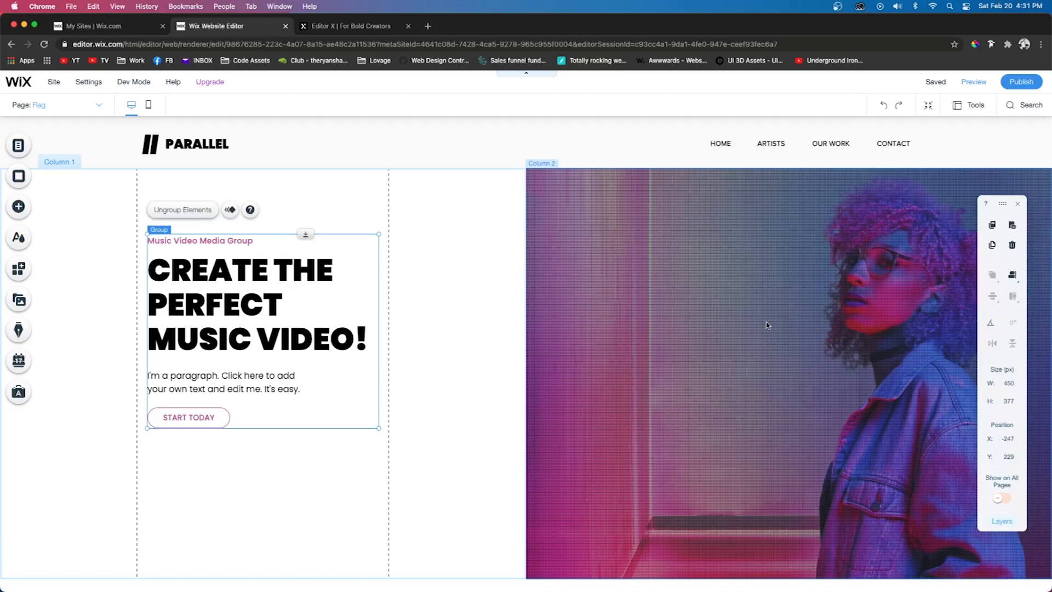
mouse_move(735, 255)
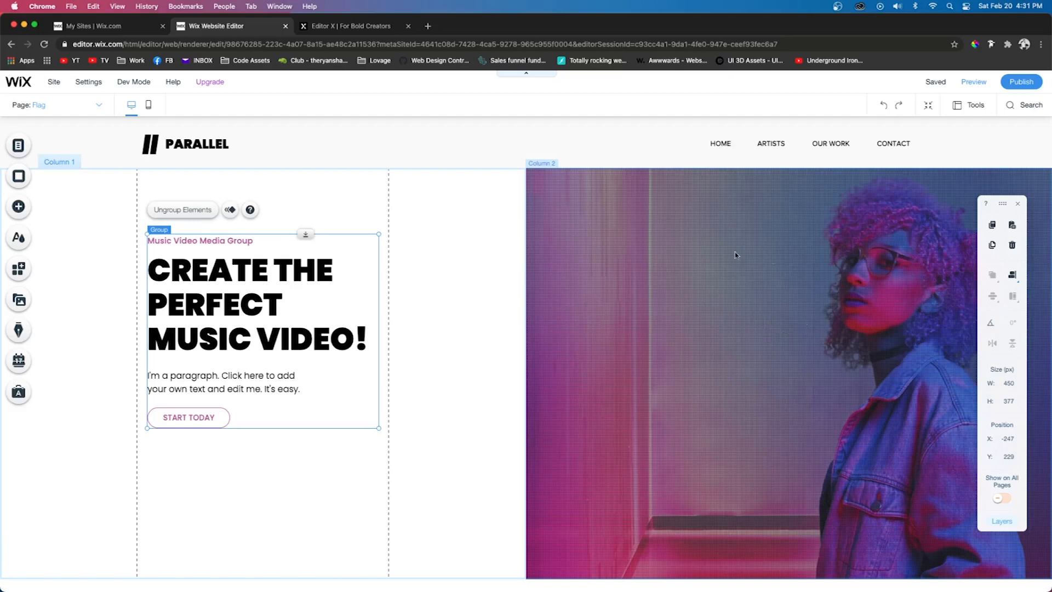
mouse_move(706, 309)
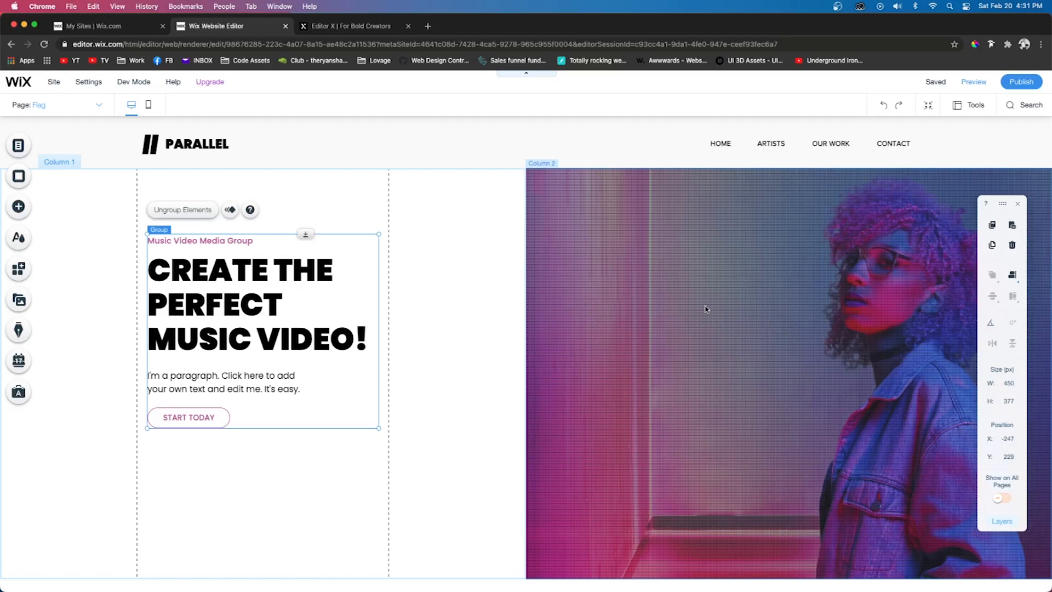
click(973, 81)
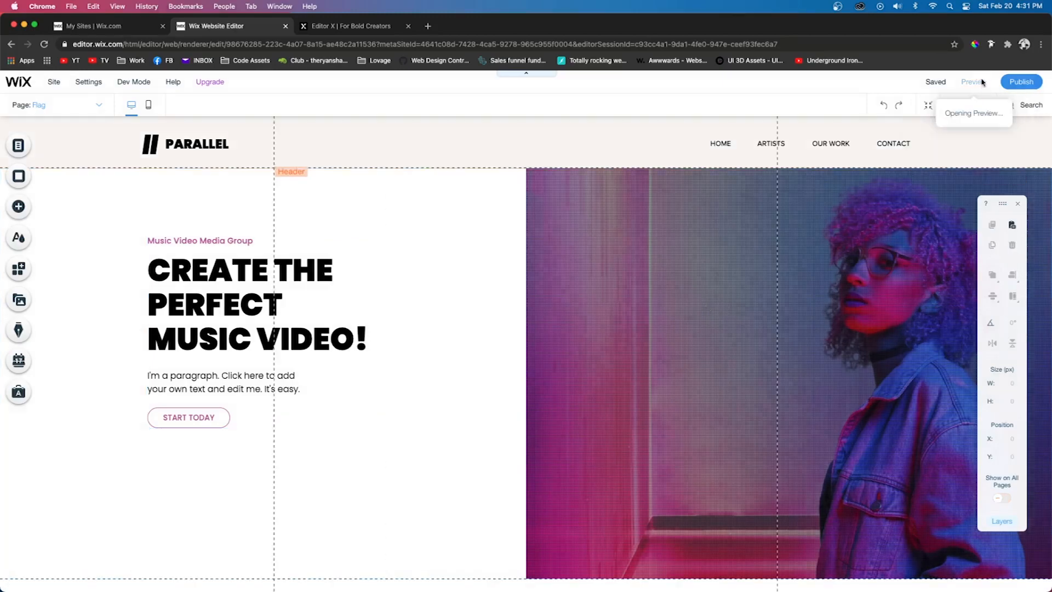
click(971, 81)
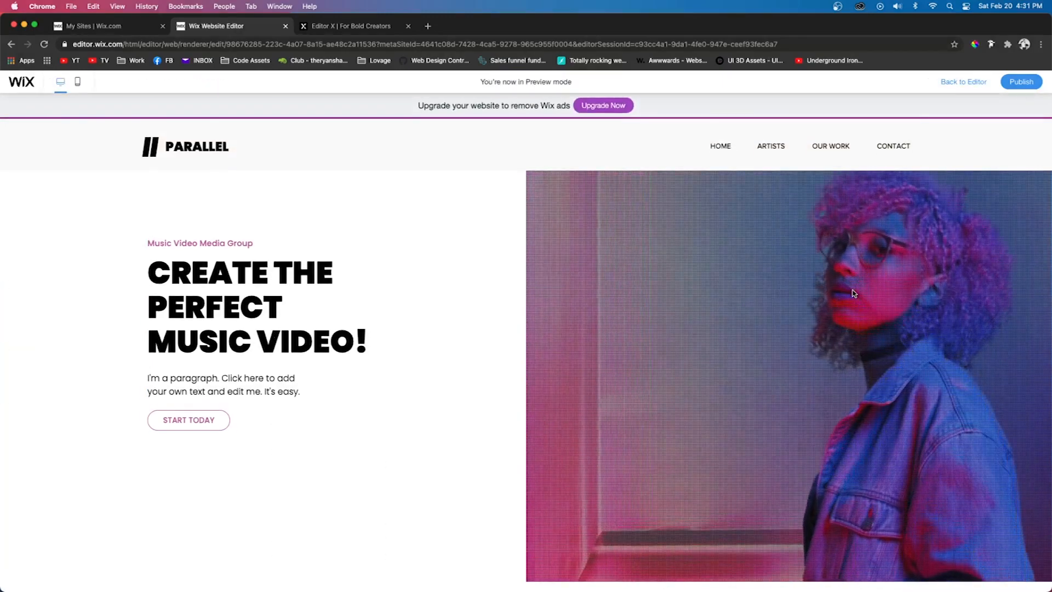
click(962, 81)
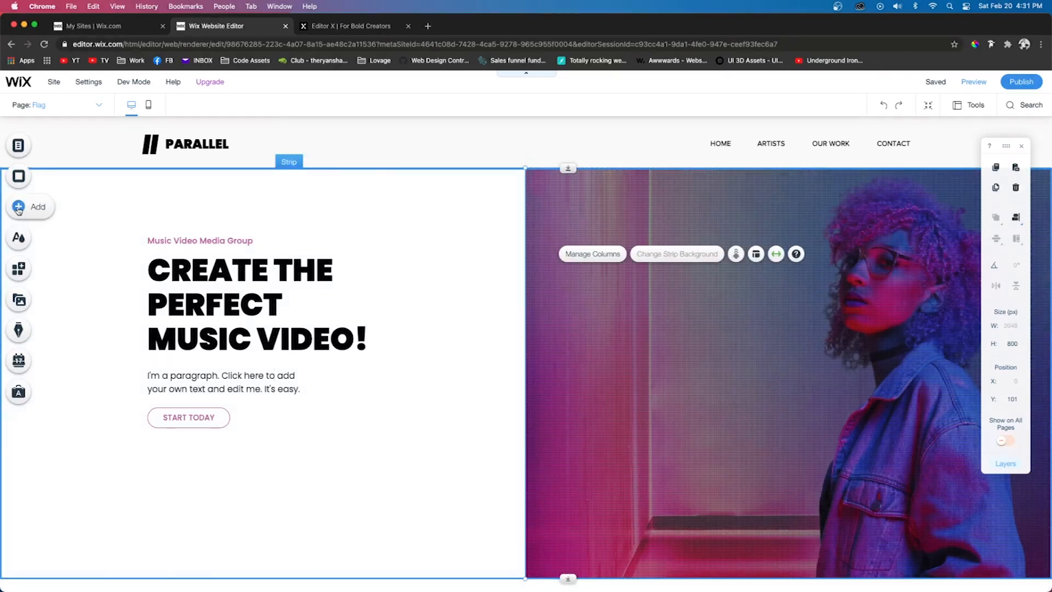
- Check the hero strip's 800 px height and apply it to the empty strip below
click(19, 207)
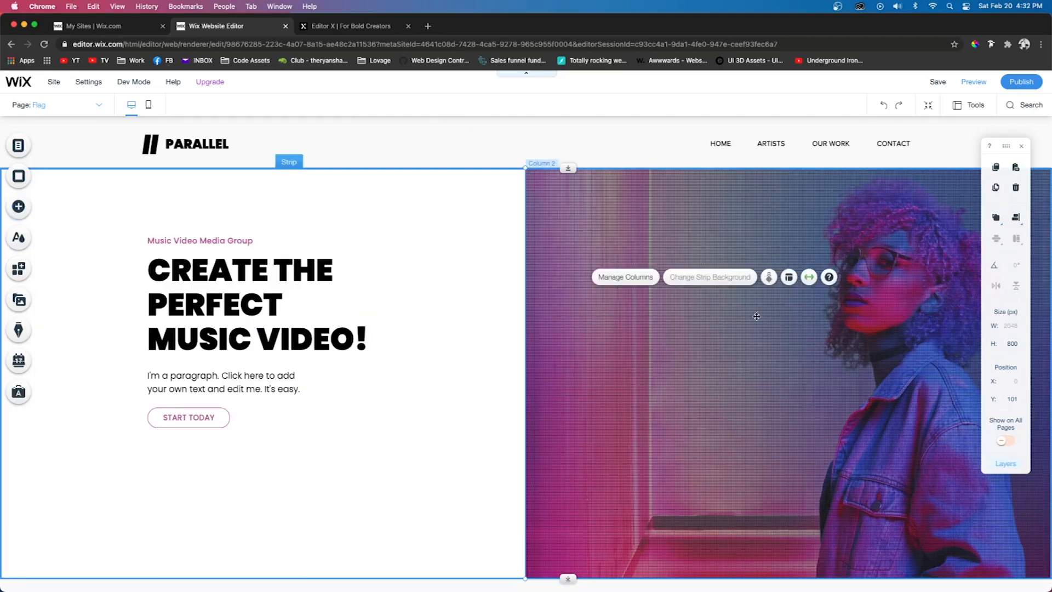
mouse_move(976, 347)
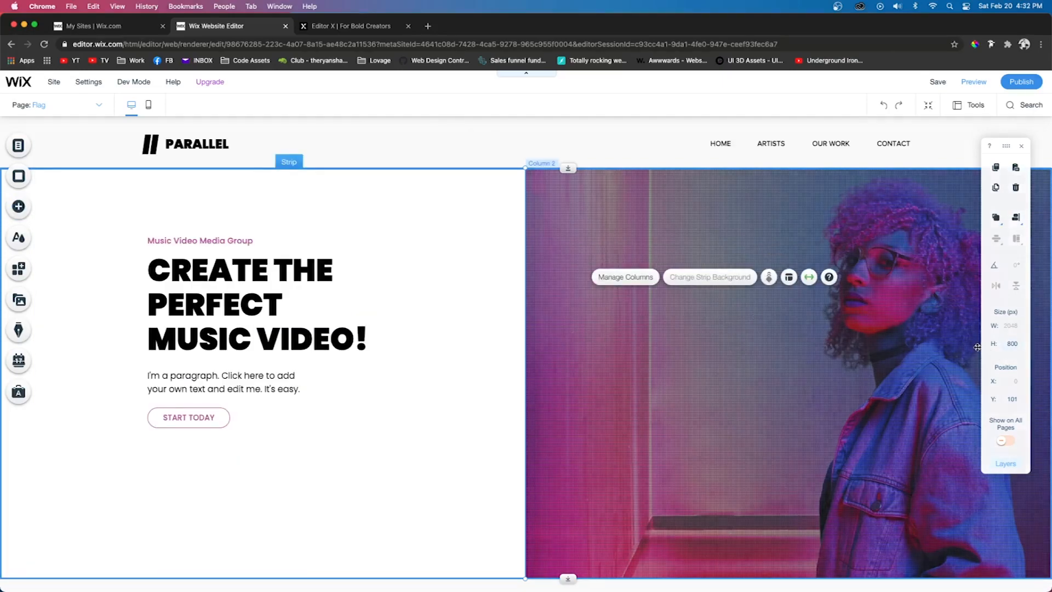
click(1011, 343)
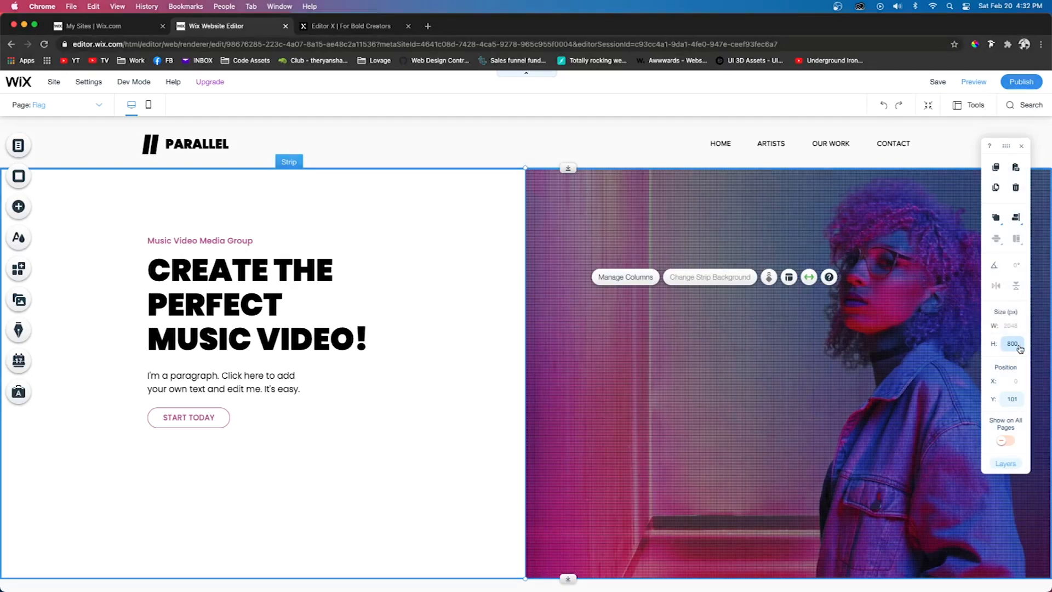
scroll(down, 3)
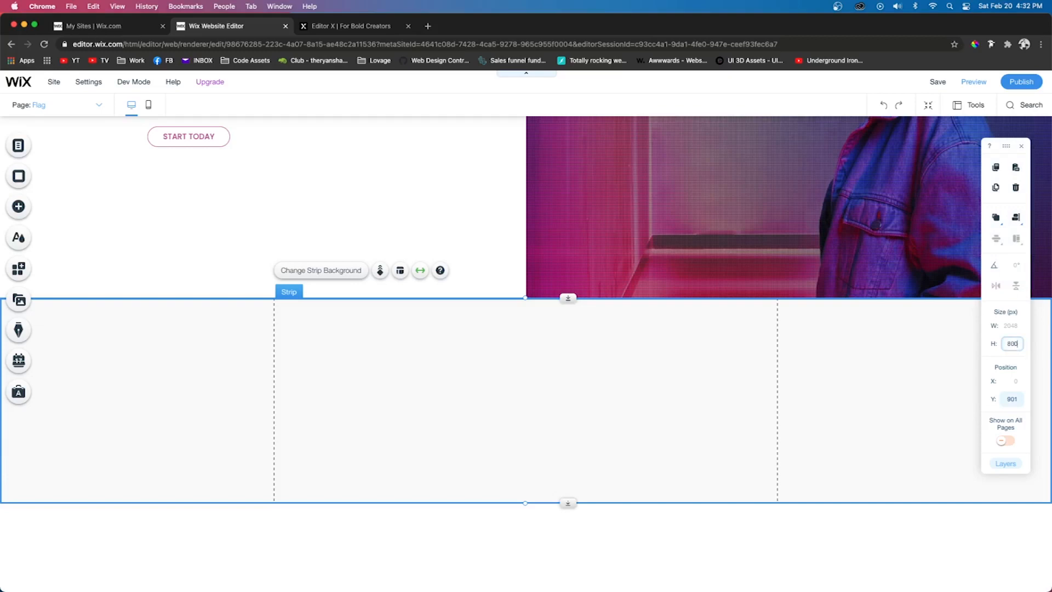
scroll(up, 3)
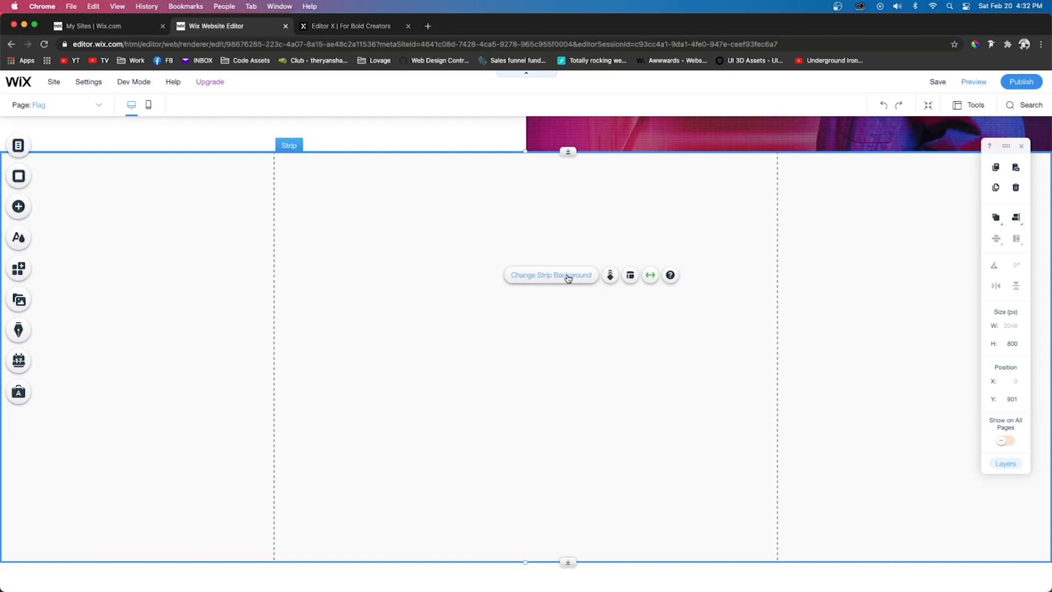
- Give the empty strip a two-column layout and scroll back to the hero strip
click(550, 275)
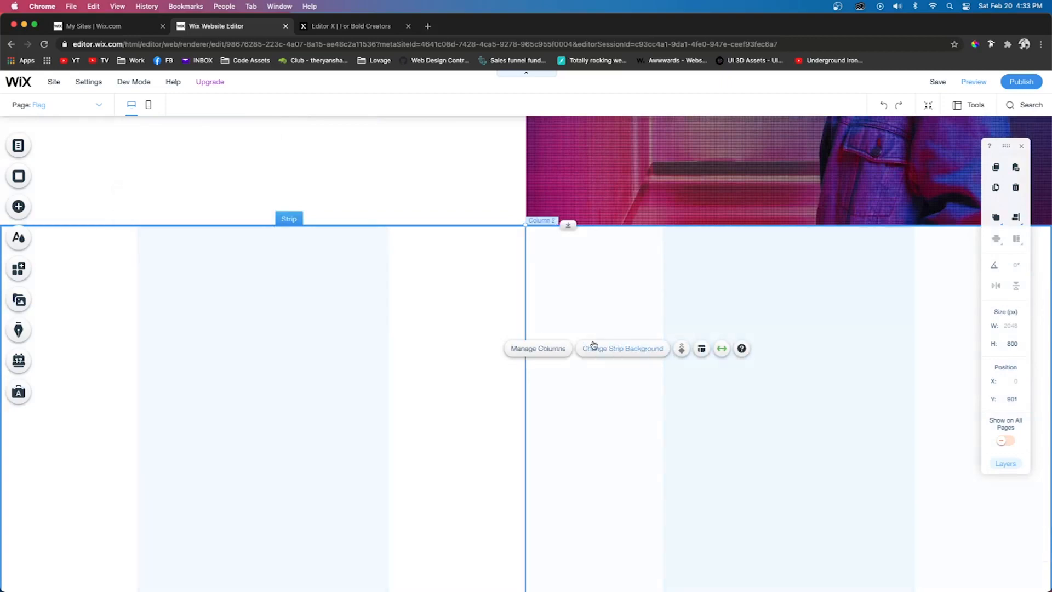
scroll(up, 3)
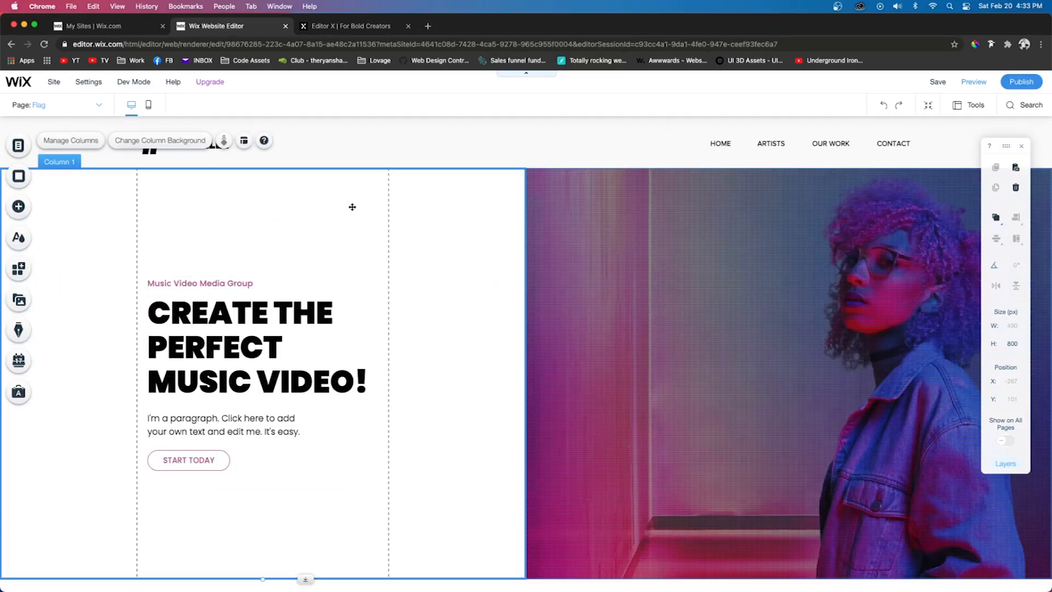
mouse_move(77, 558)
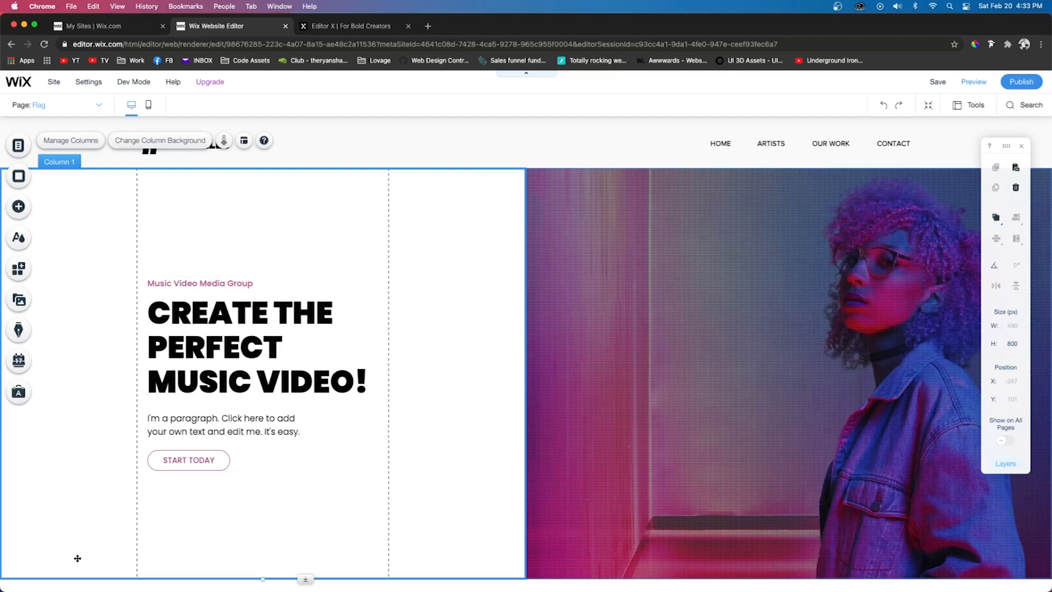
- Select the right video column and open its background settings
click(199, 282)
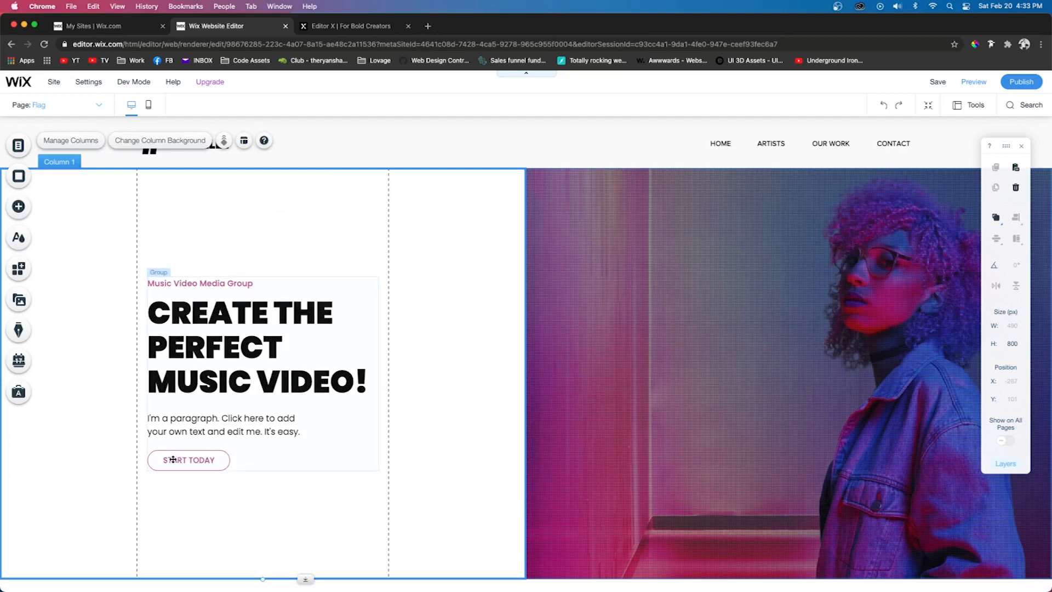
mouse_move(276, 433)
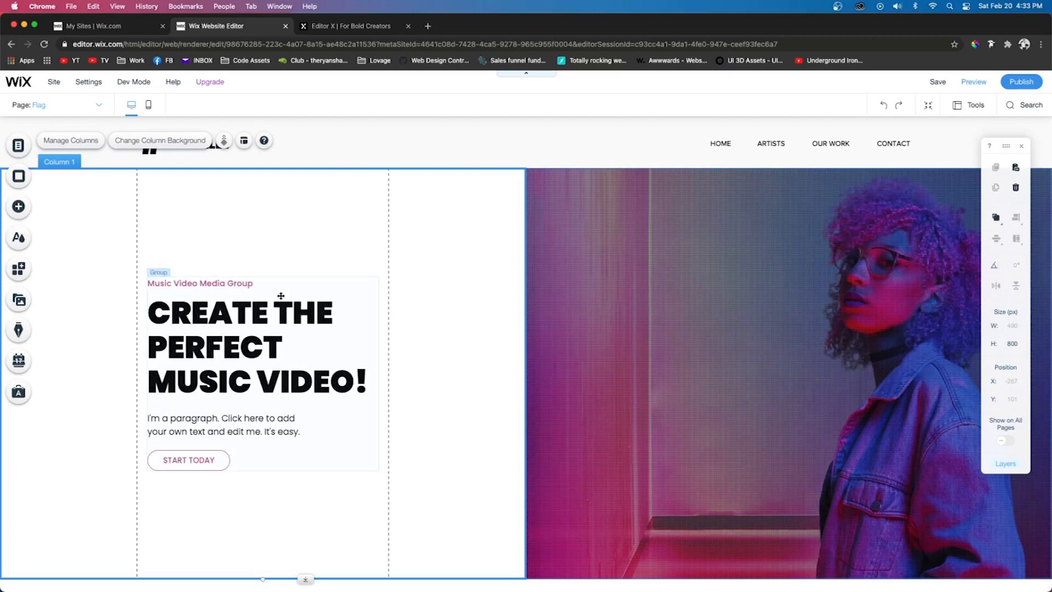
click(788, 333)
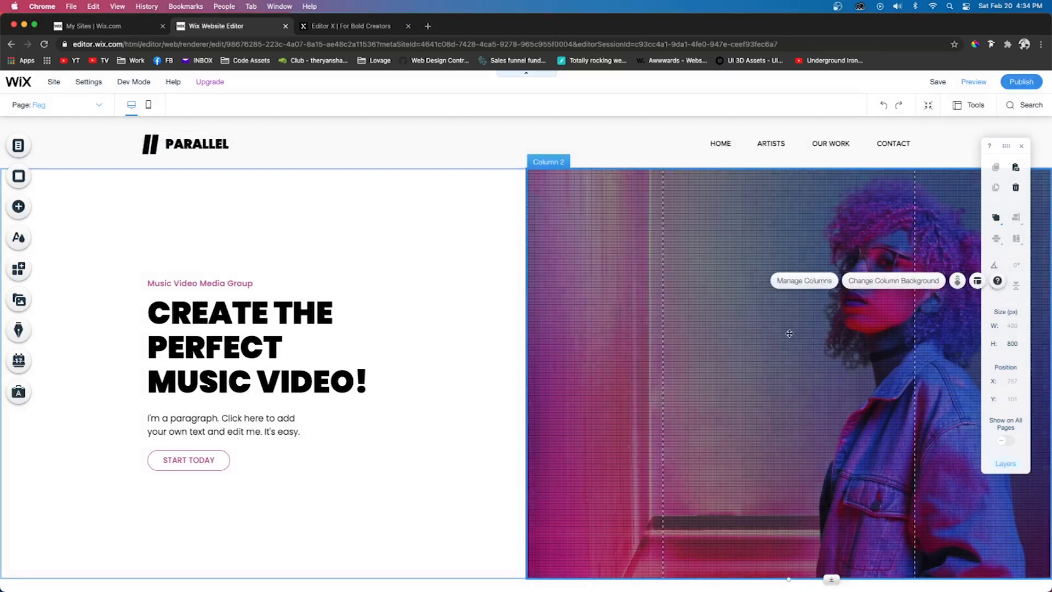
click(892, 280)
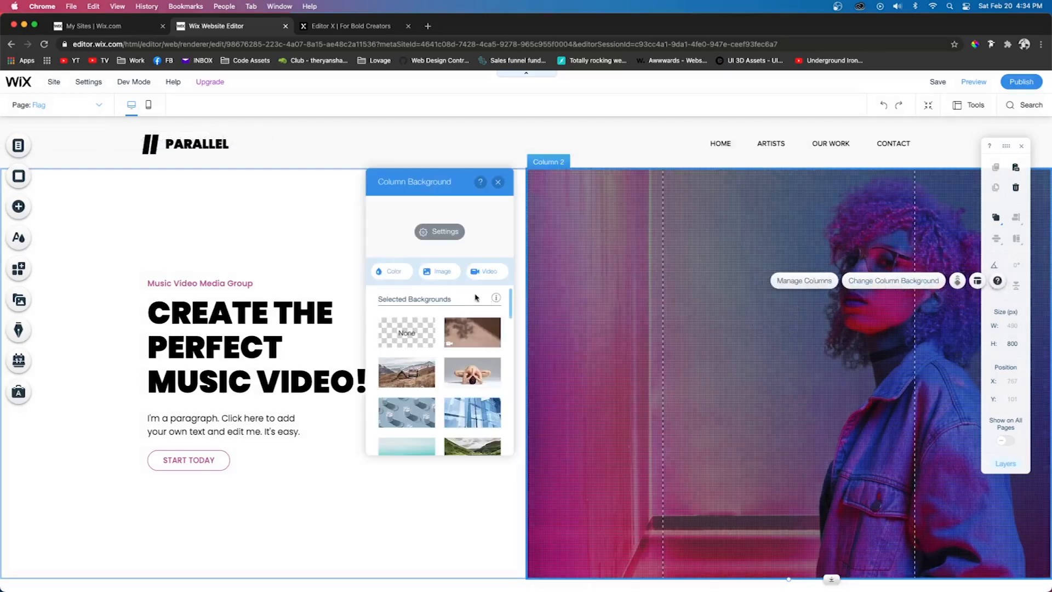
- Set the column background to the circles overlay image
click(442, 270)
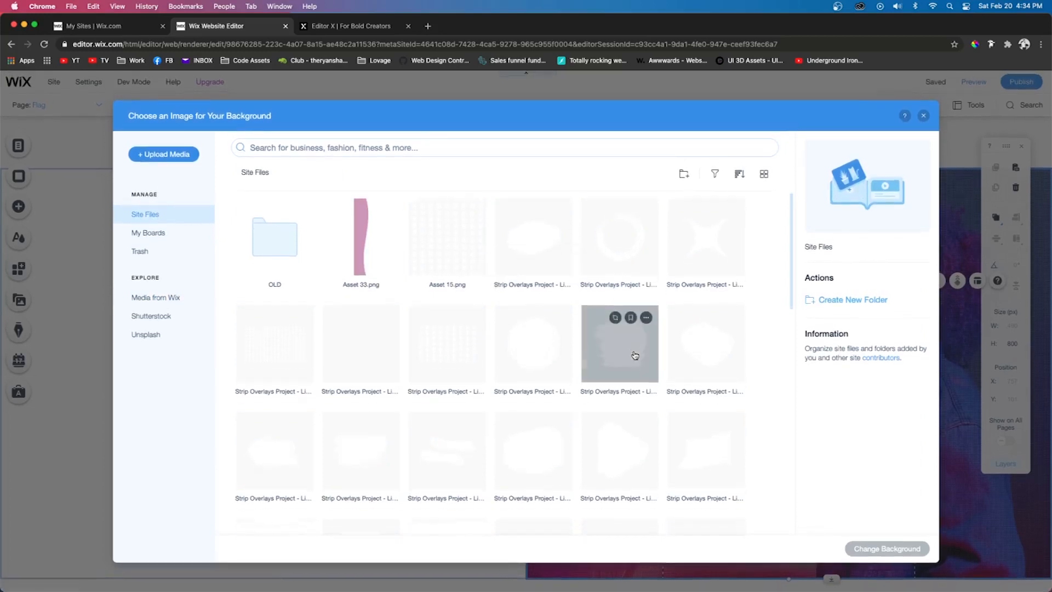
scroll(down, 3)
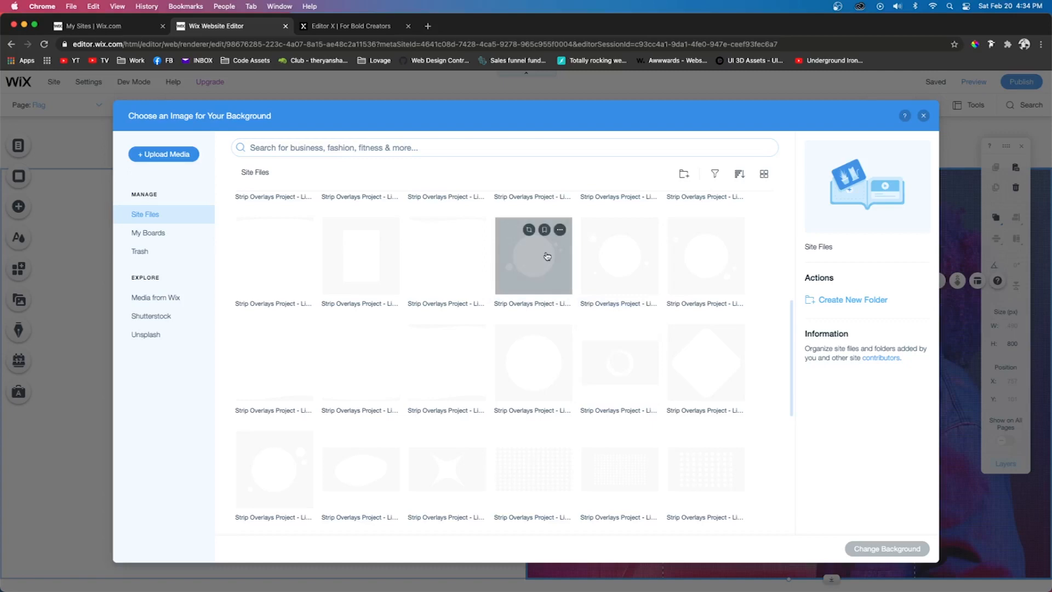
click(532, 255)
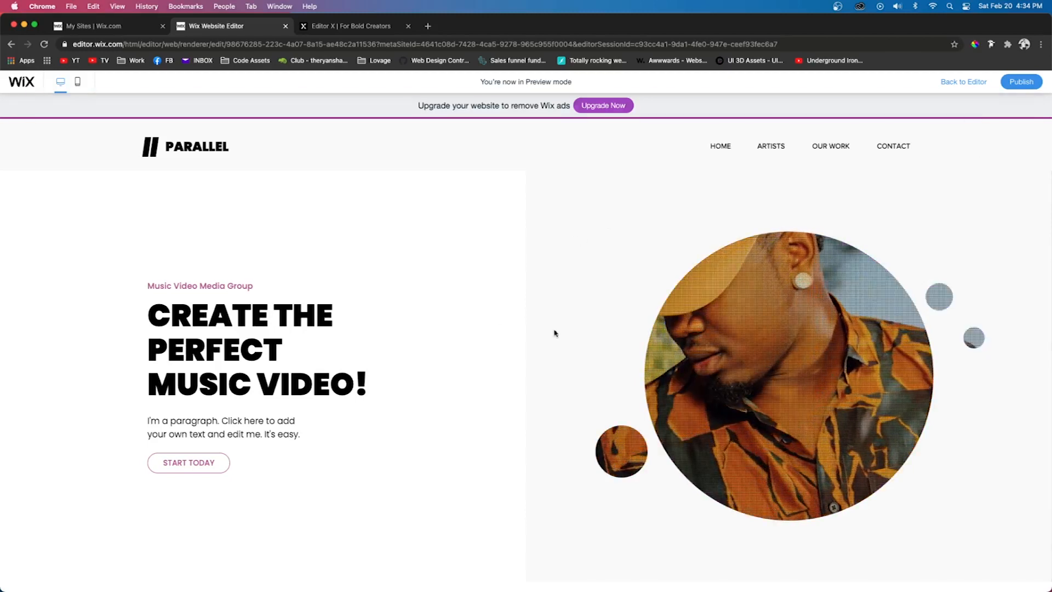
- Set the left column background to off-white #FAFAFA and check it in preview
click(963, 81)
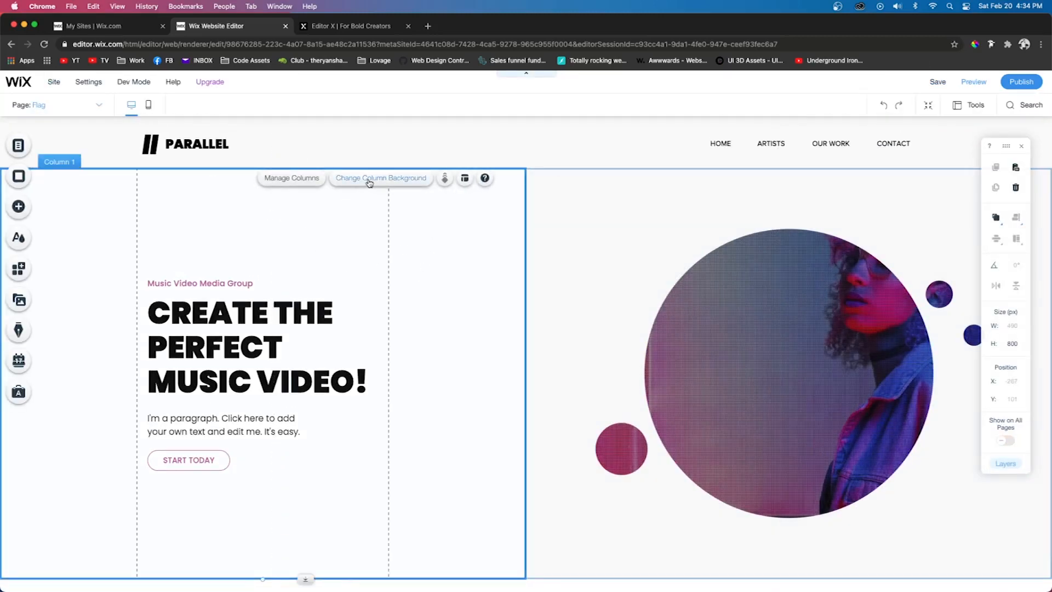
click(381, 177)
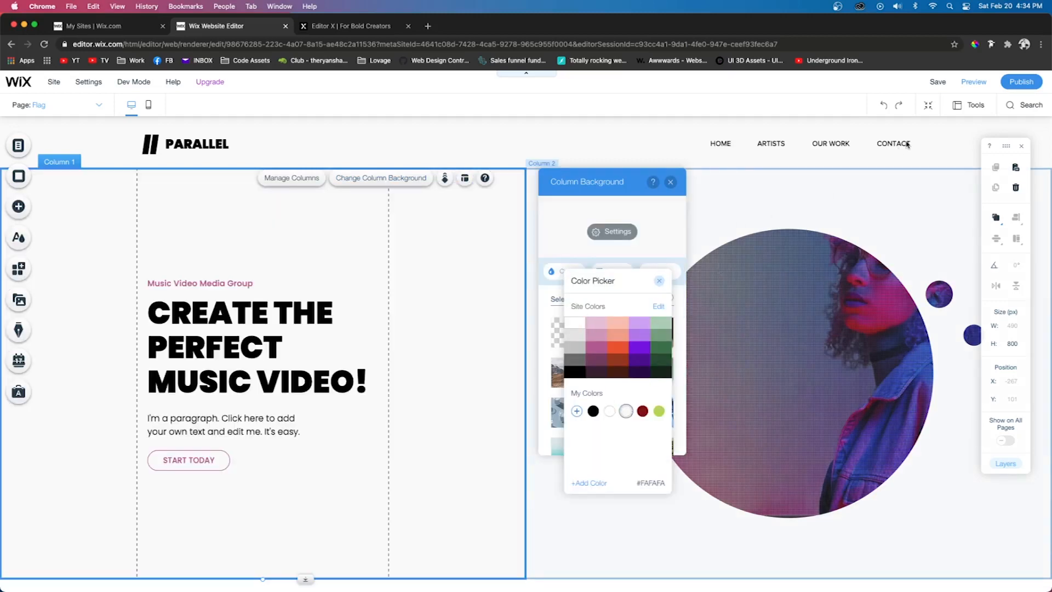
click(972, 81)
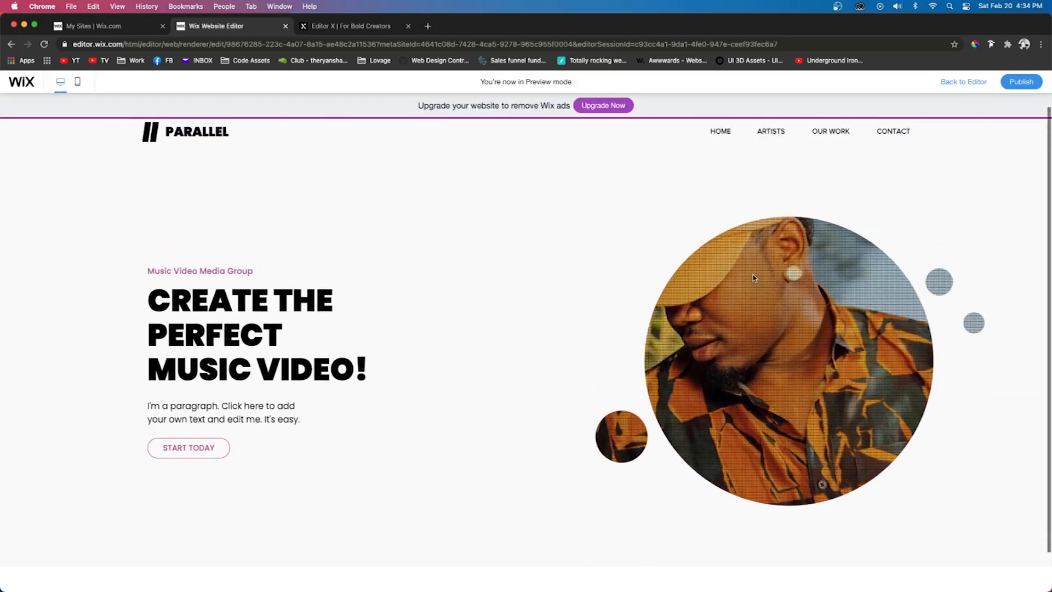
click(961, 82)
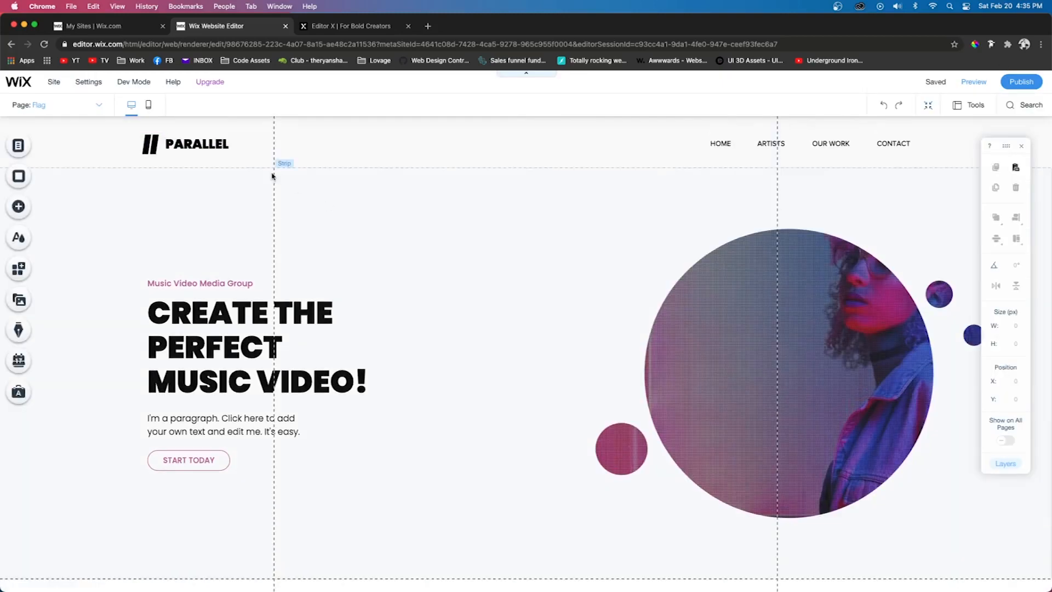
mouse_move(148, 105)
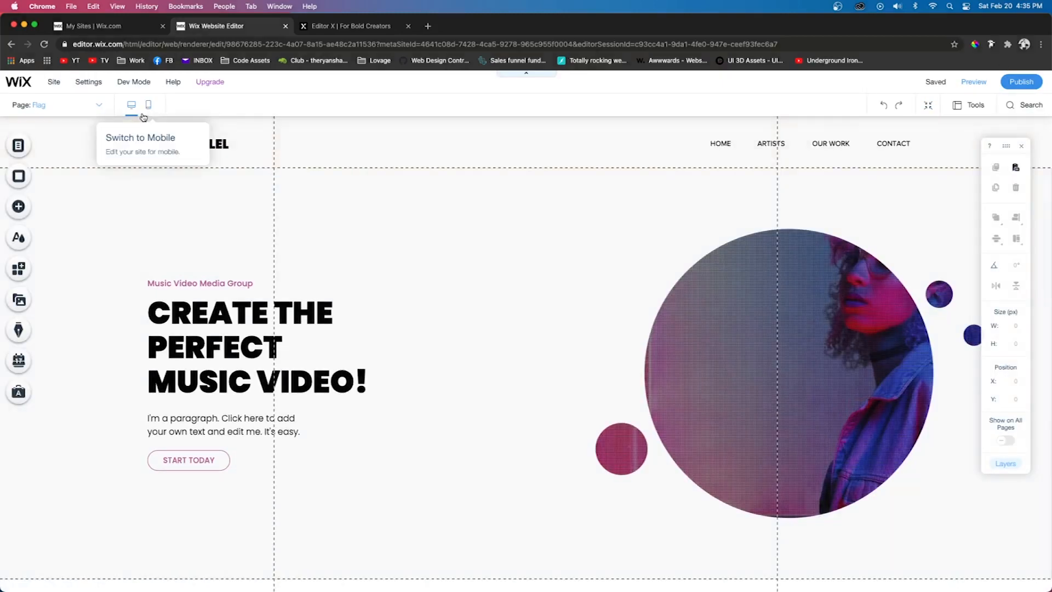
- Switch to the mobile layout and move the image strip above the headline
click(148, 105)
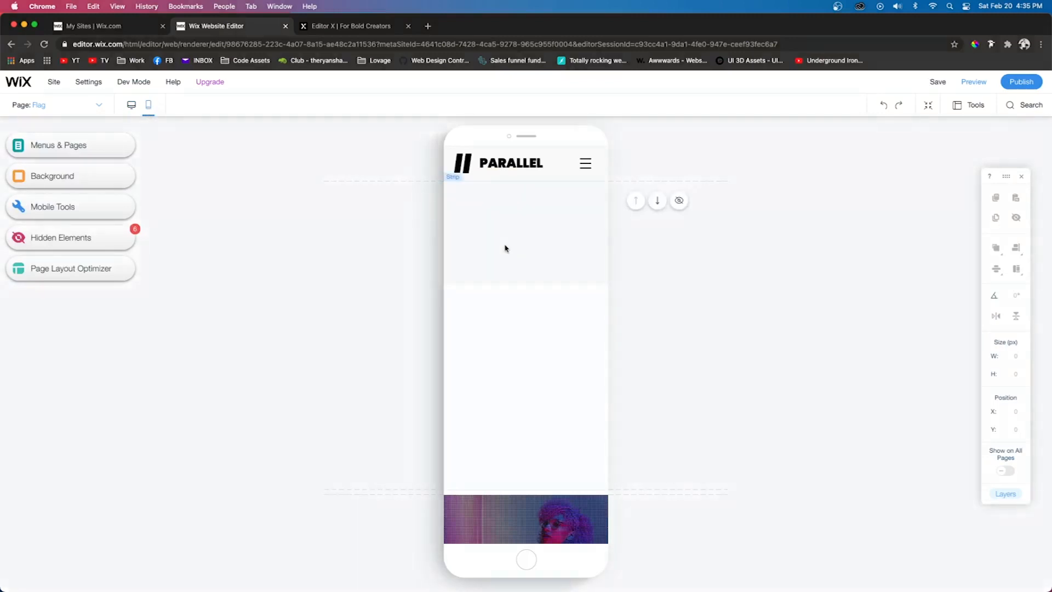
click(525, 269)
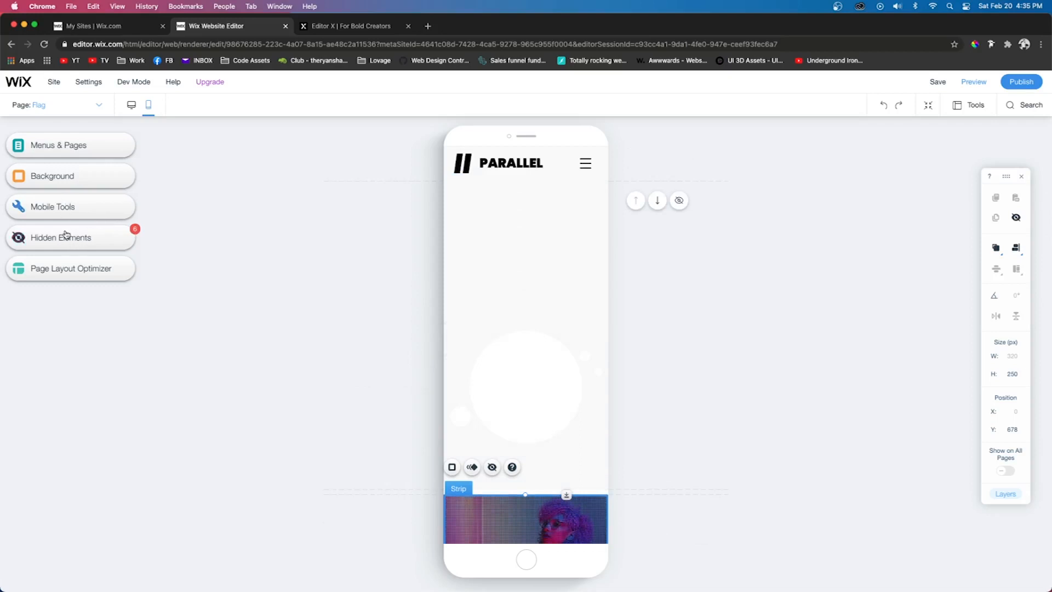
click(60, 238)
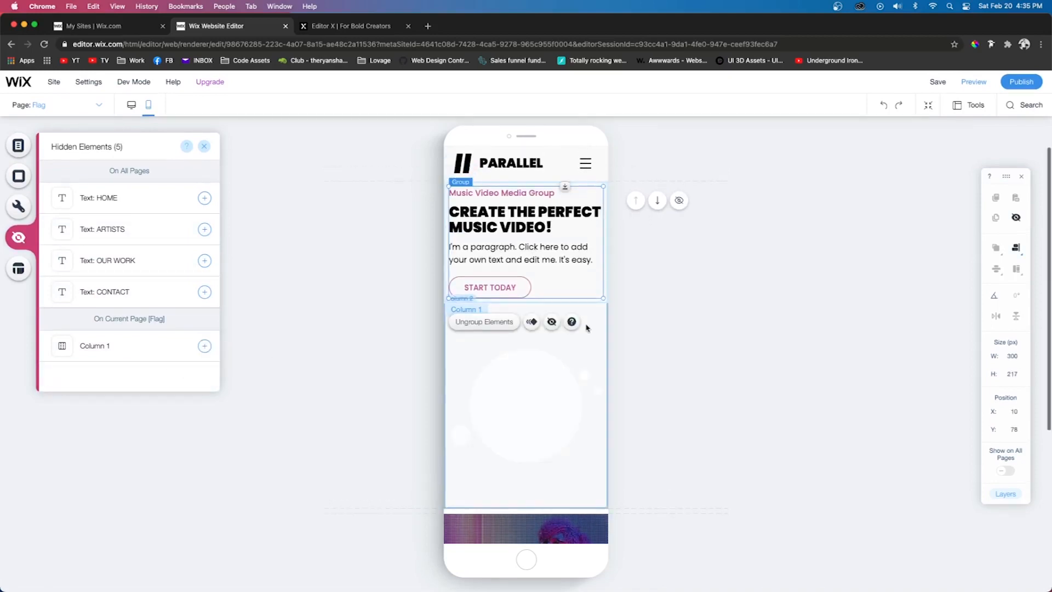
scroll(down, 3)
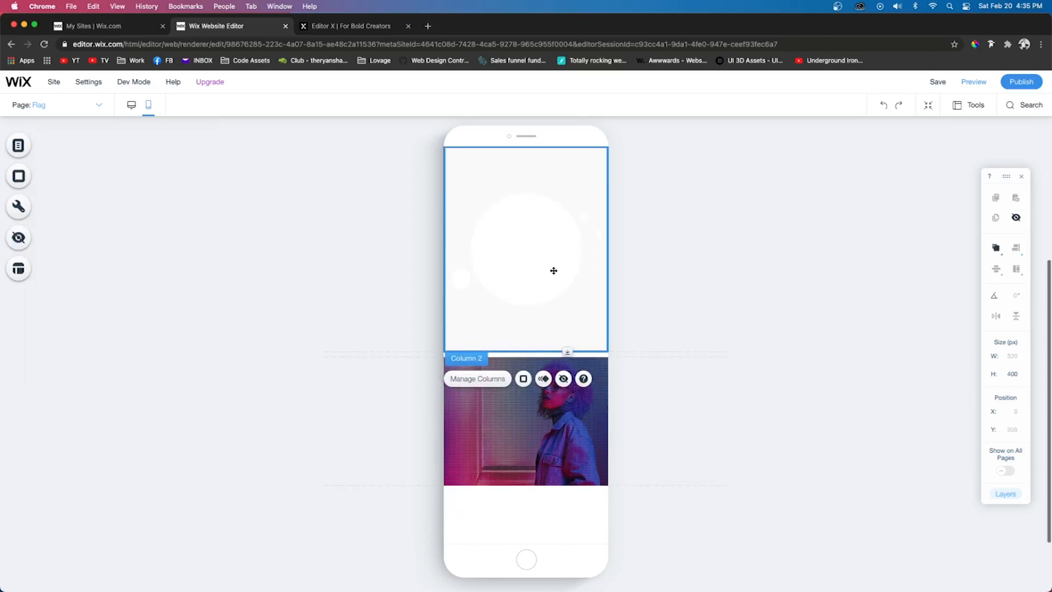
click(524, 420)
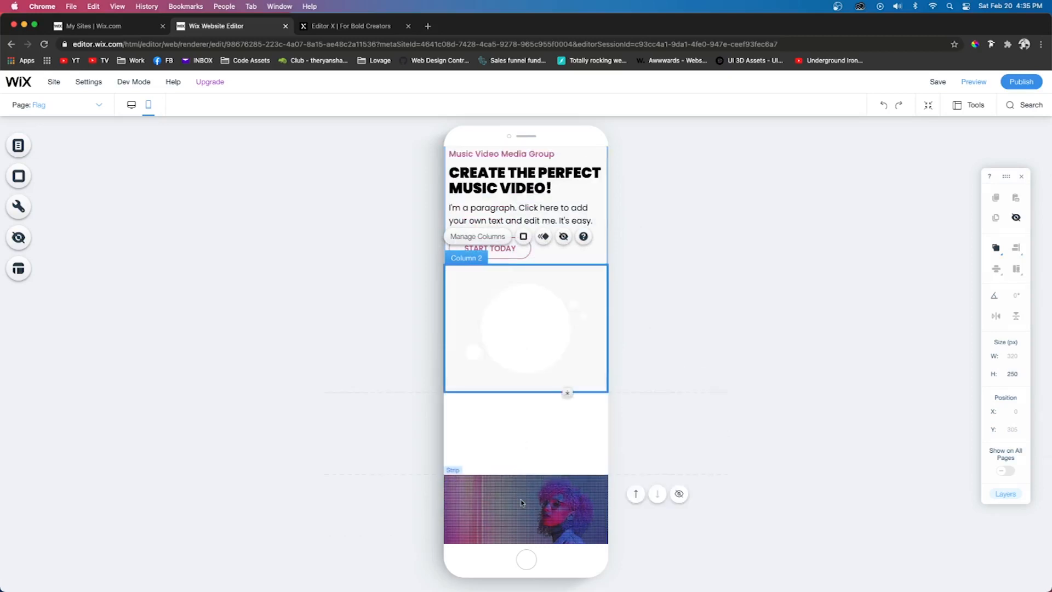
click(526, 509)
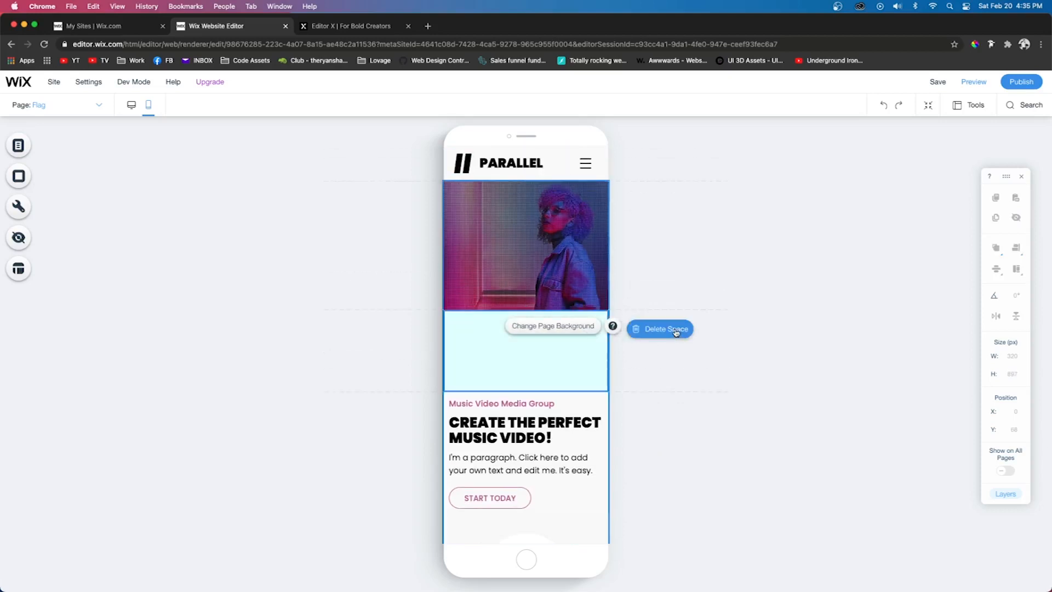
- Delete the leftover space, reorder columns so the overlay comes first, and preview
click(658, 329)
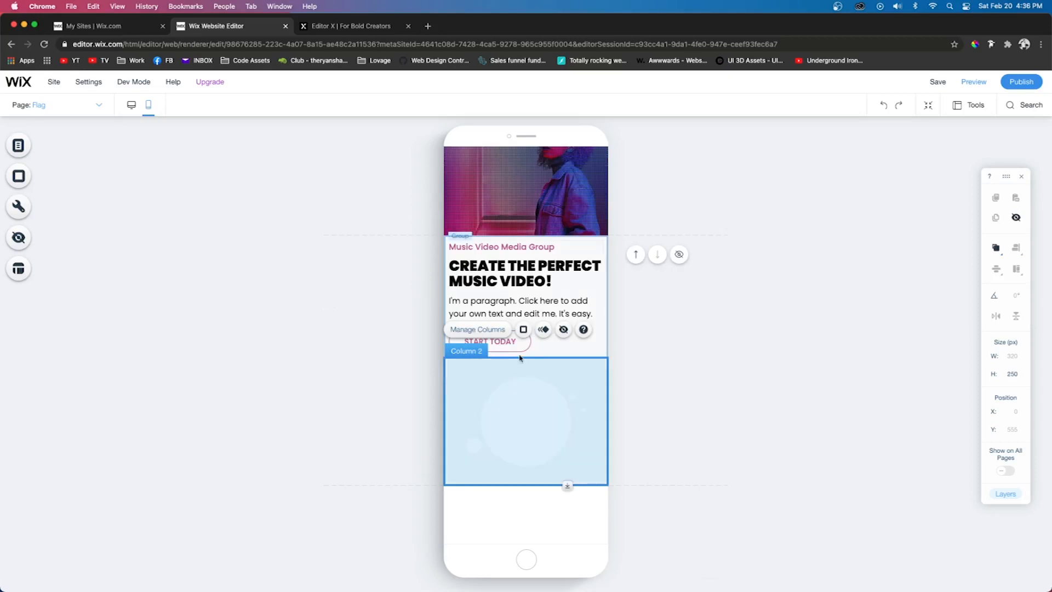
click(476, 328)
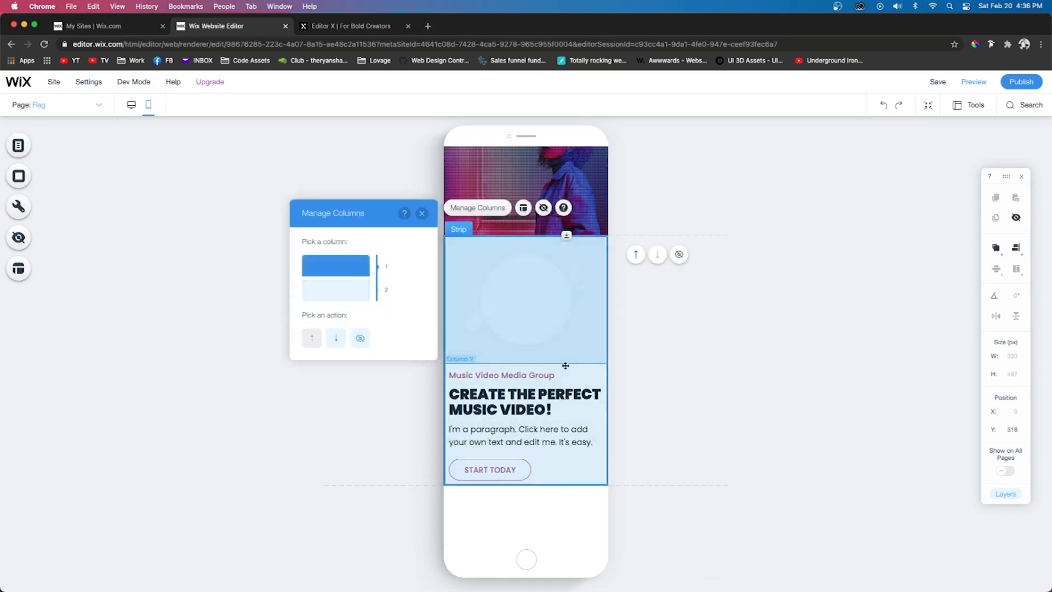
click(421, 213)
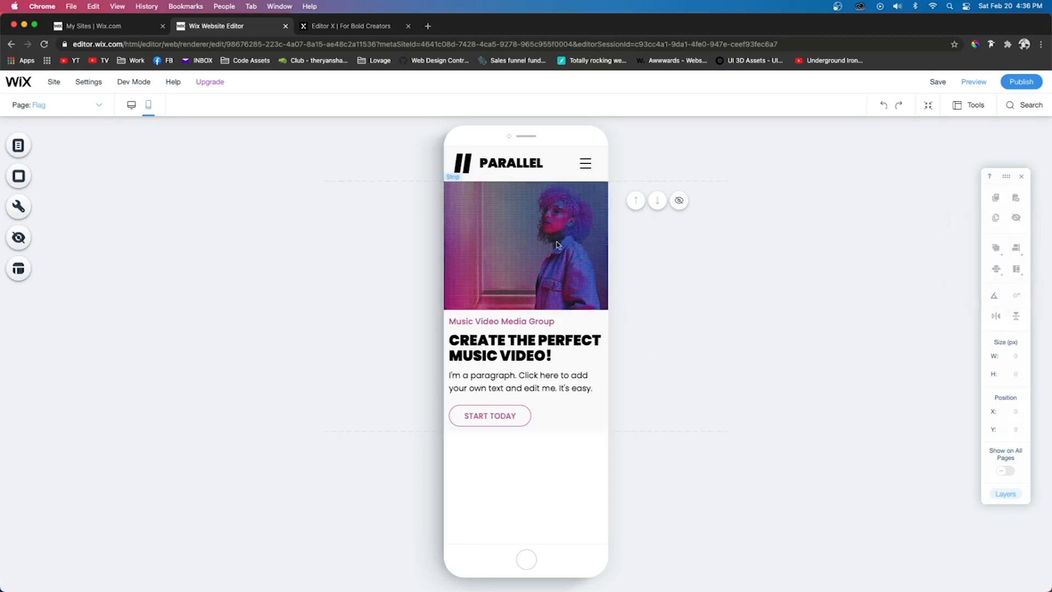
click(524, 244)
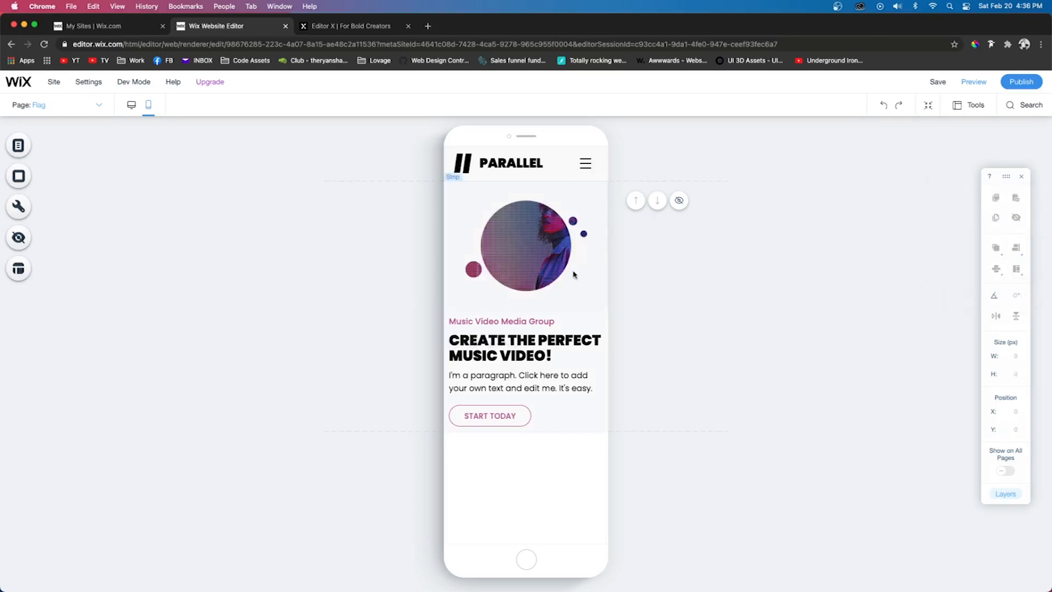
click(971, 81)
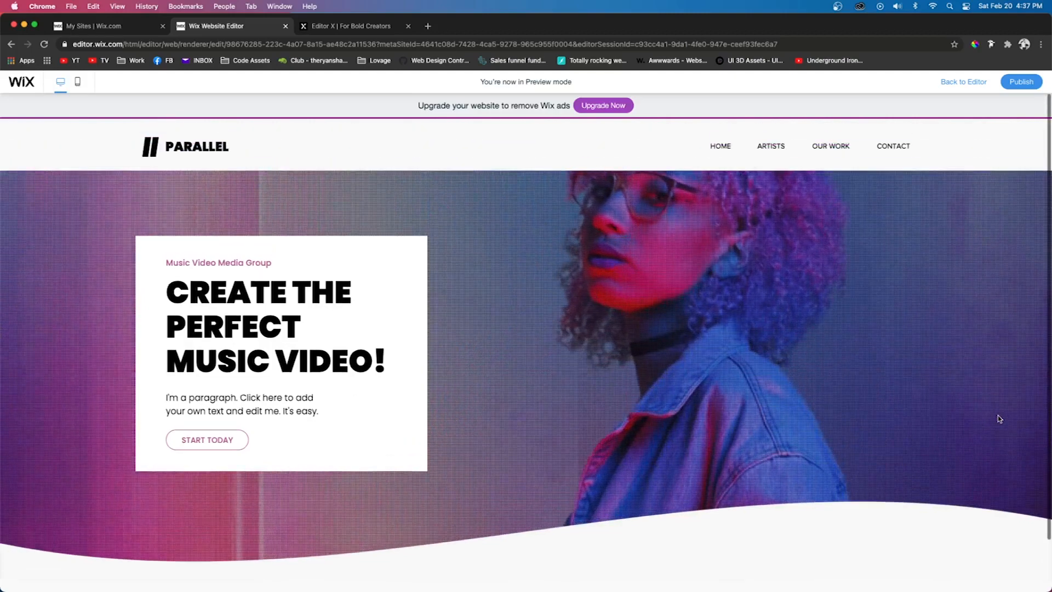
- Return from the preview to desktop editing
click(963, 82)
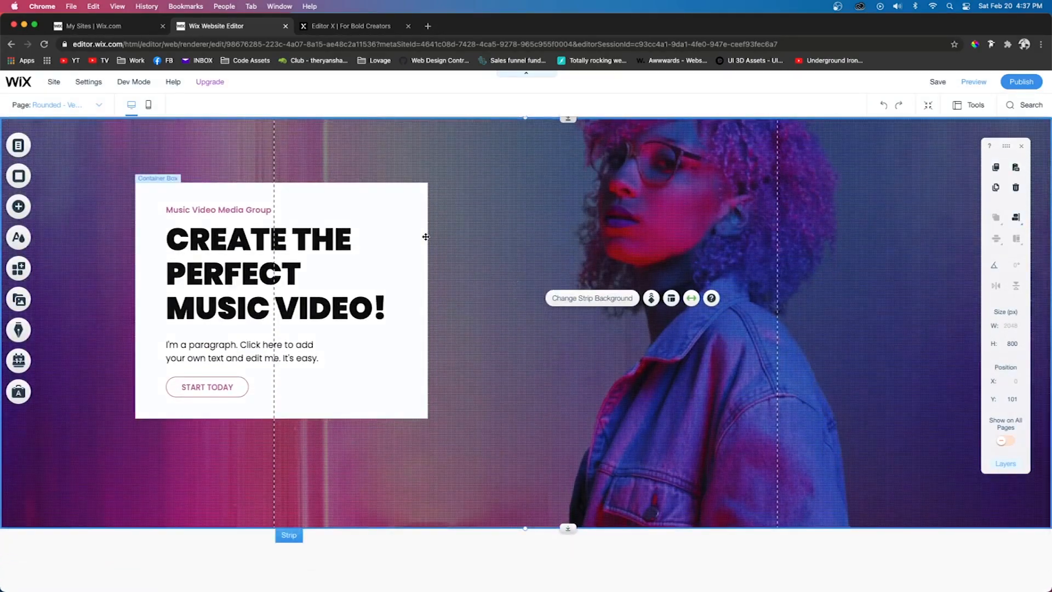
- Add a blank strip with the woman photo background anchored bottom-centre, then switch to Editor X
click(18, 207)
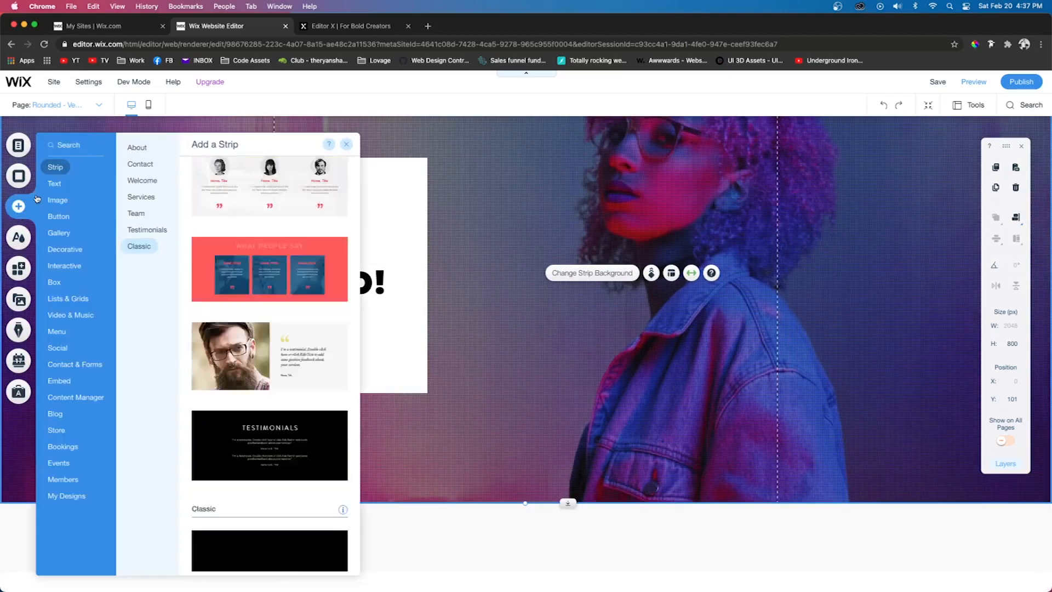
click(591, 273)
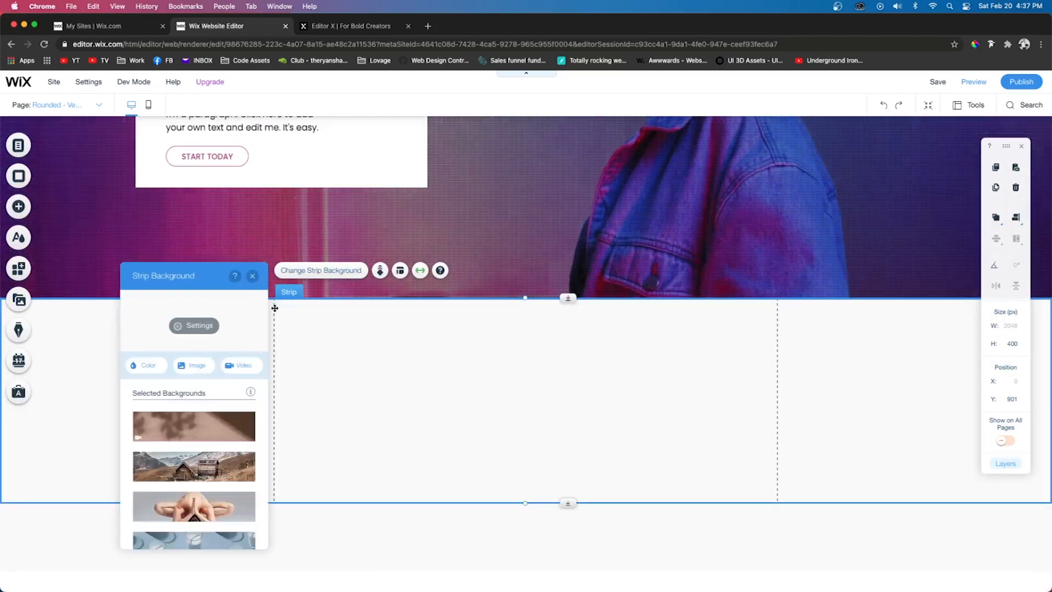
click(145, 364)
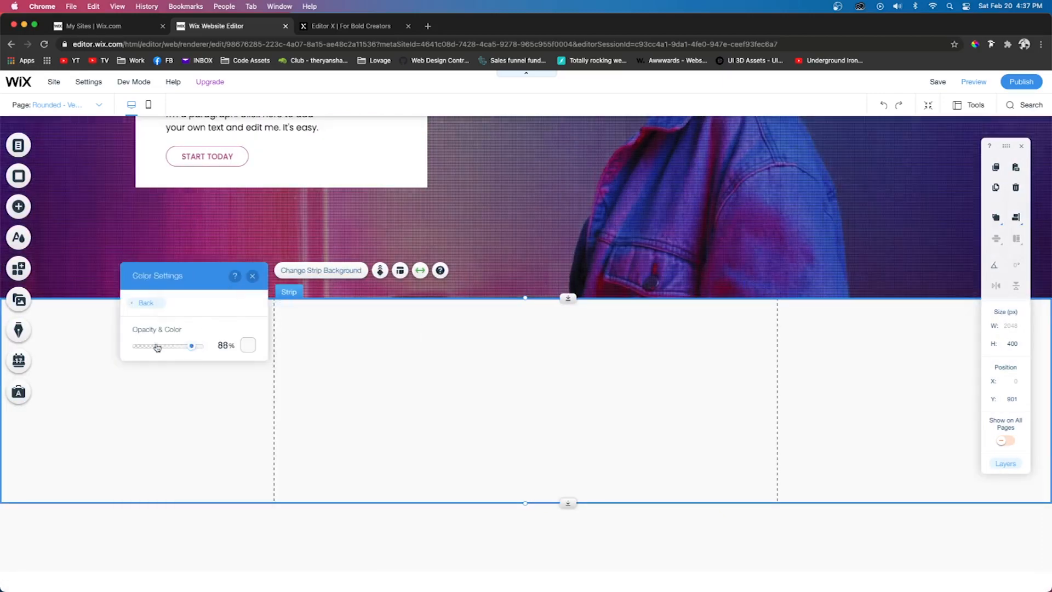
click(146, 303)
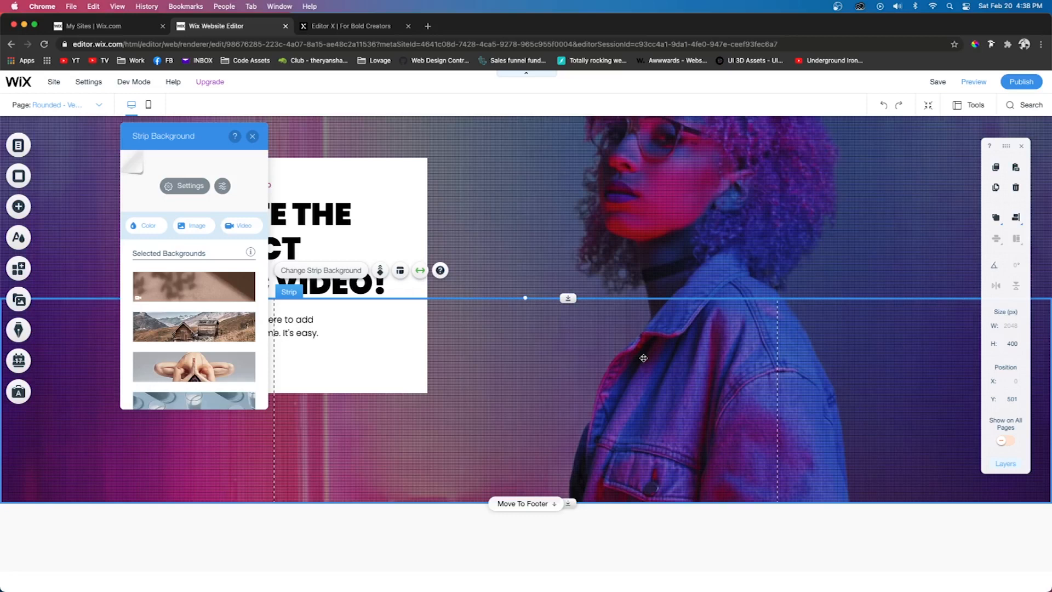
mouse_move(195, 200)
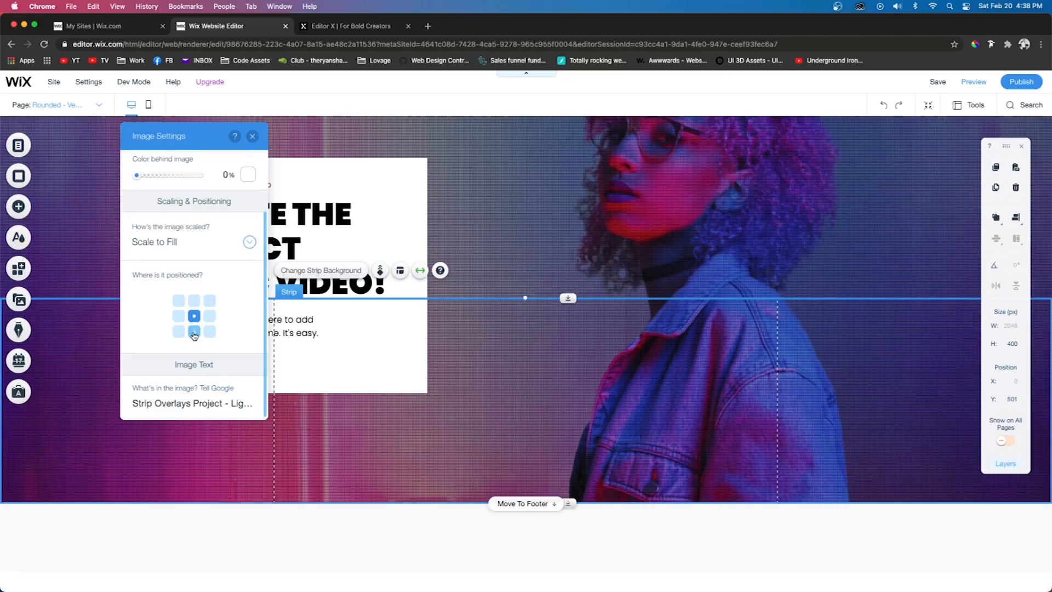
click(971, 81)
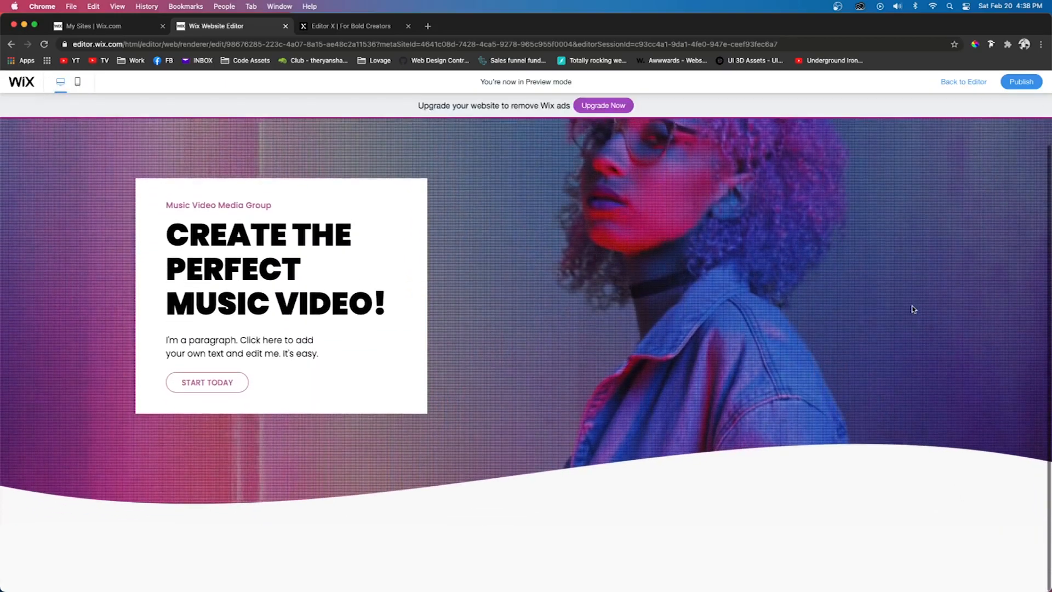
click(348, 25)
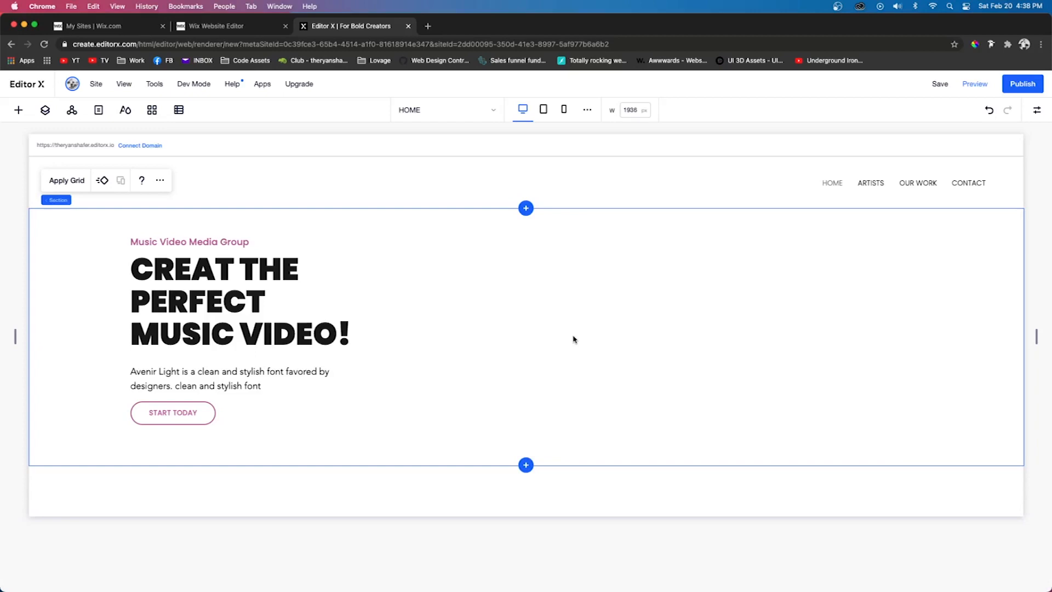
mouse_move(780, 323)
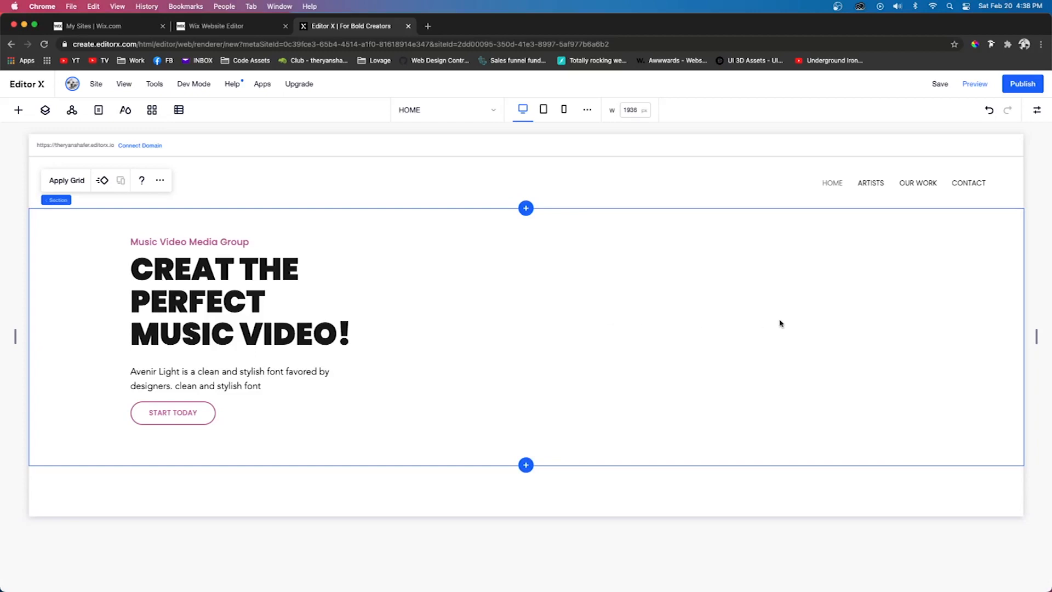
mouse_move(516, 253)
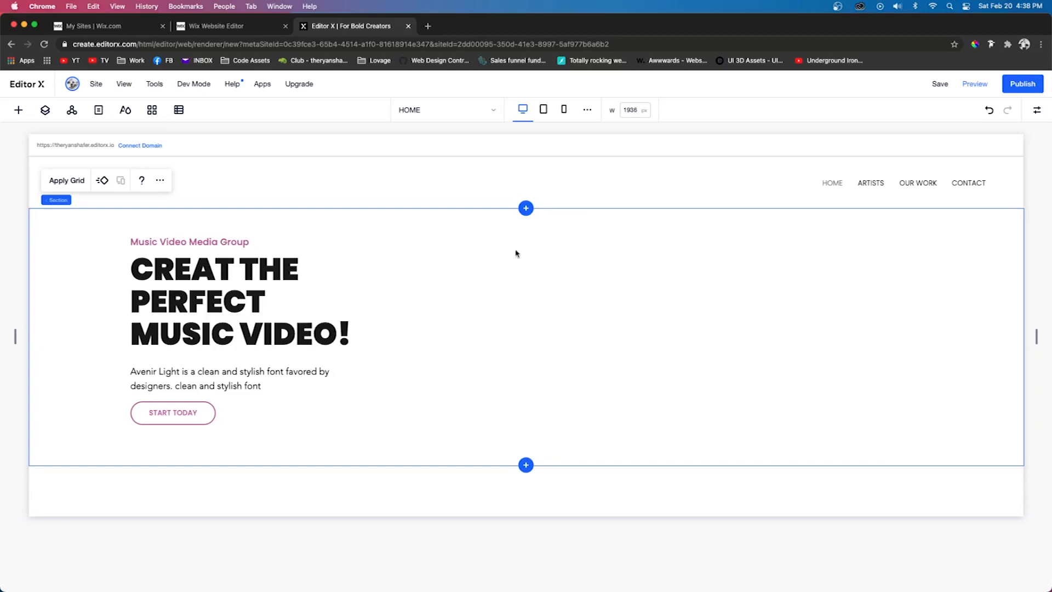
mouse_move(683, 345)
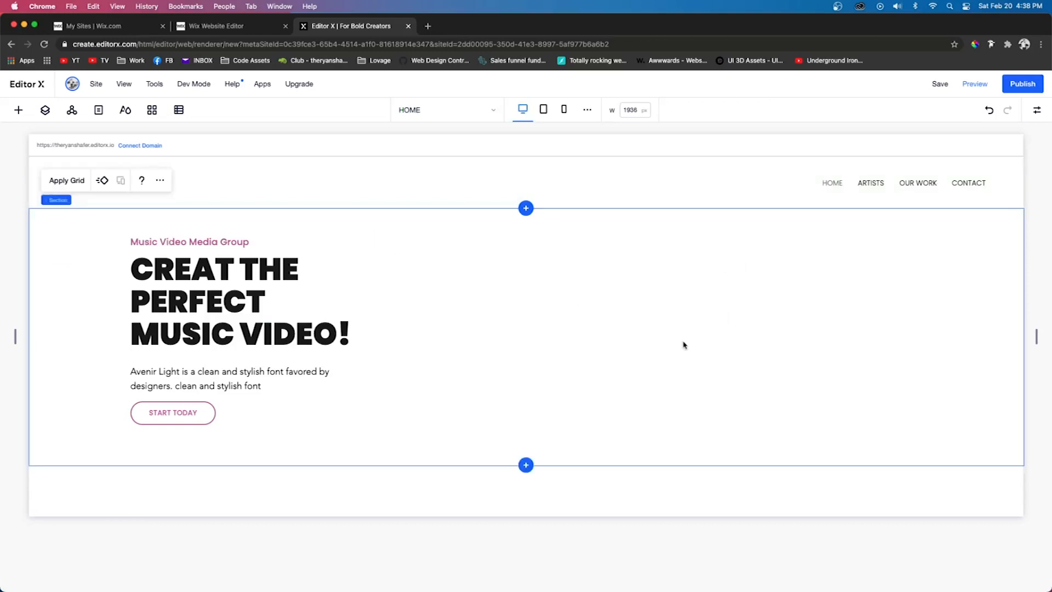
mouse_move(67, 245)
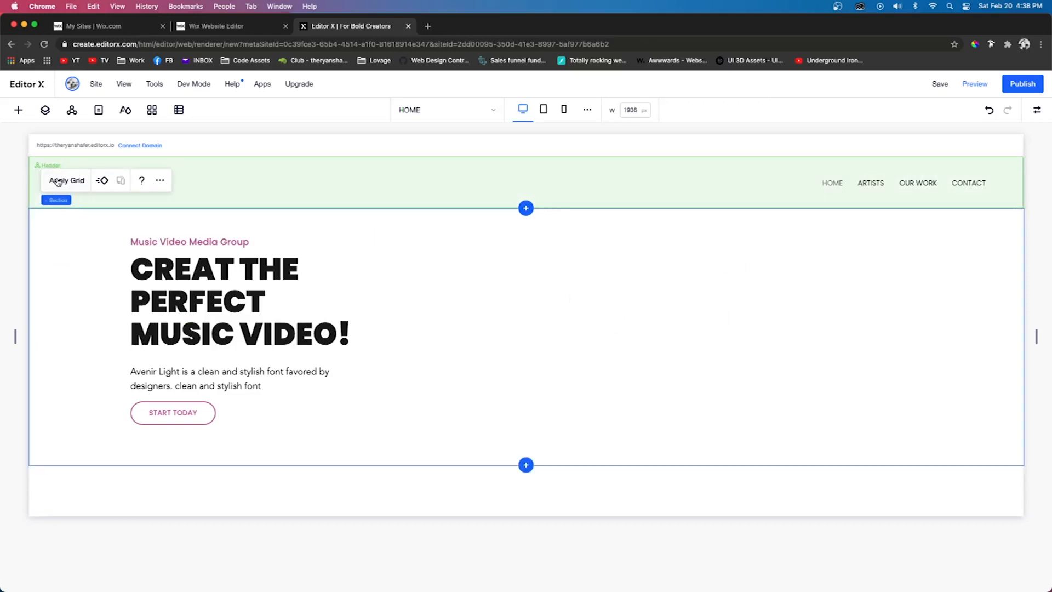
- Apply a 2x1 grid to split the hero section into two columns
click(66, 180)
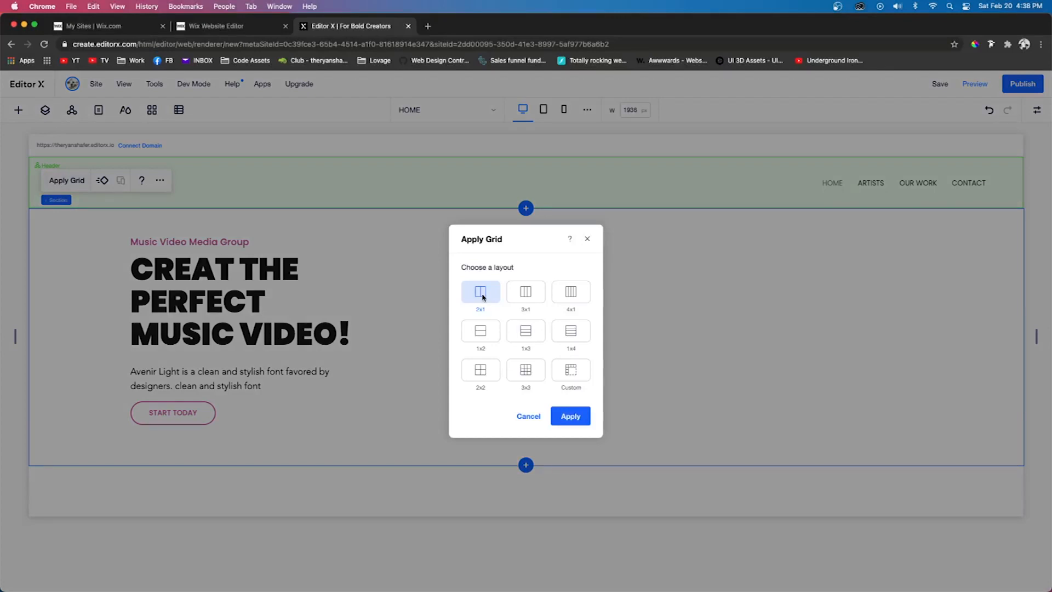
click(570, 416)
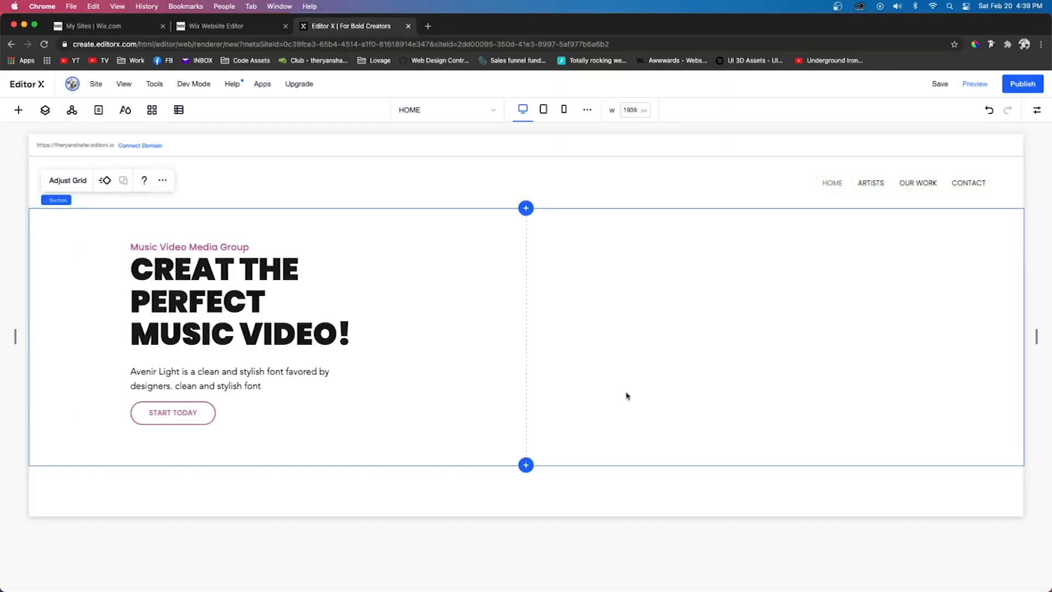
mouse_move(512, 304)
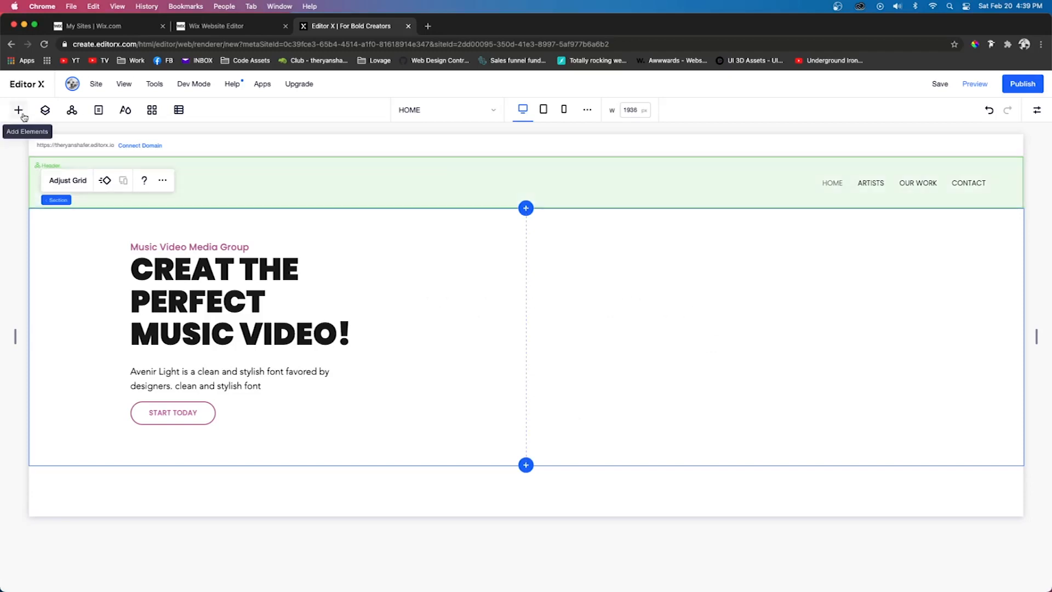
- Add the mountain image to the right grid cell and place the blob overlay on it
click(729, 306)
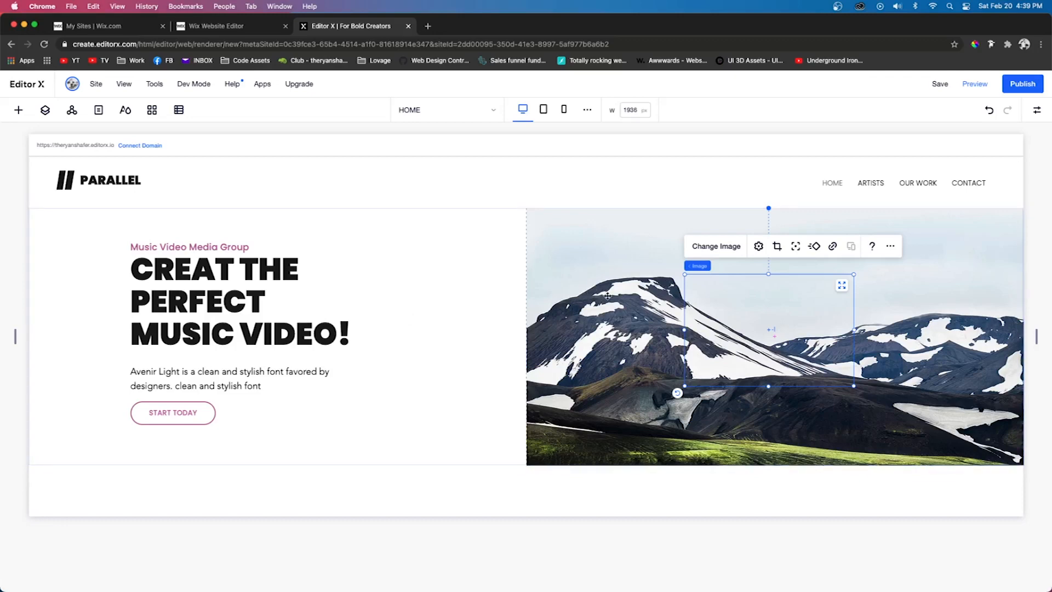
click(18, 109)
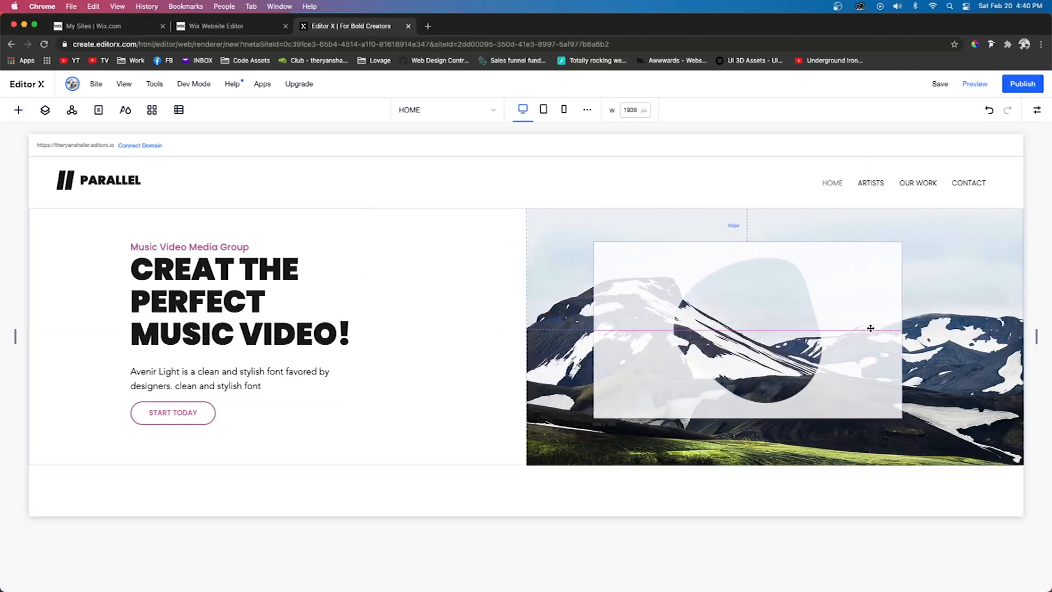
click(746, 328)
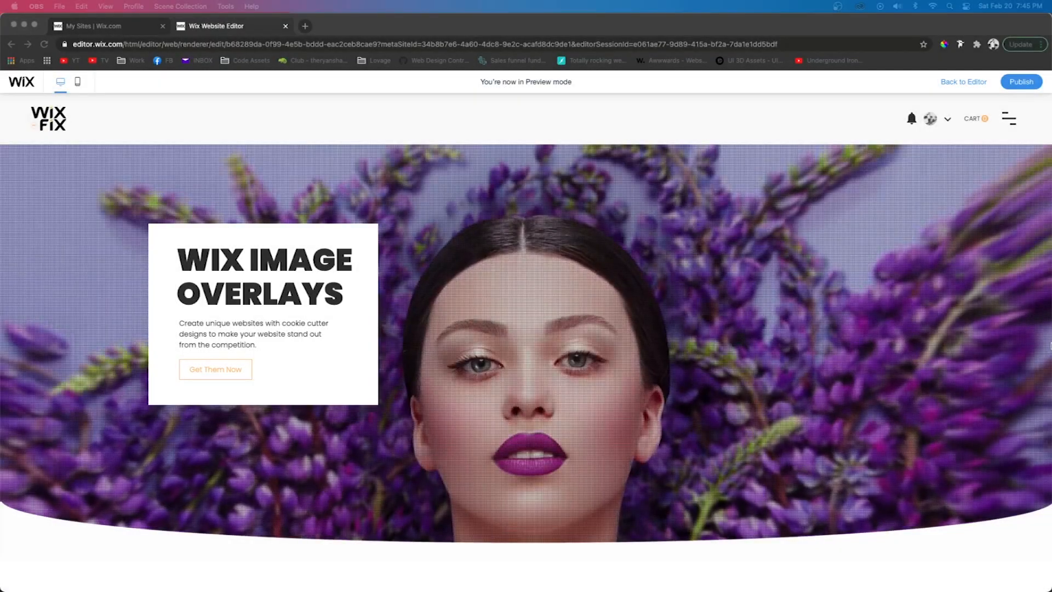
- Scroll the preview past the diamond, circle and smoke overlays to the How to use section
scroll(down, 3)
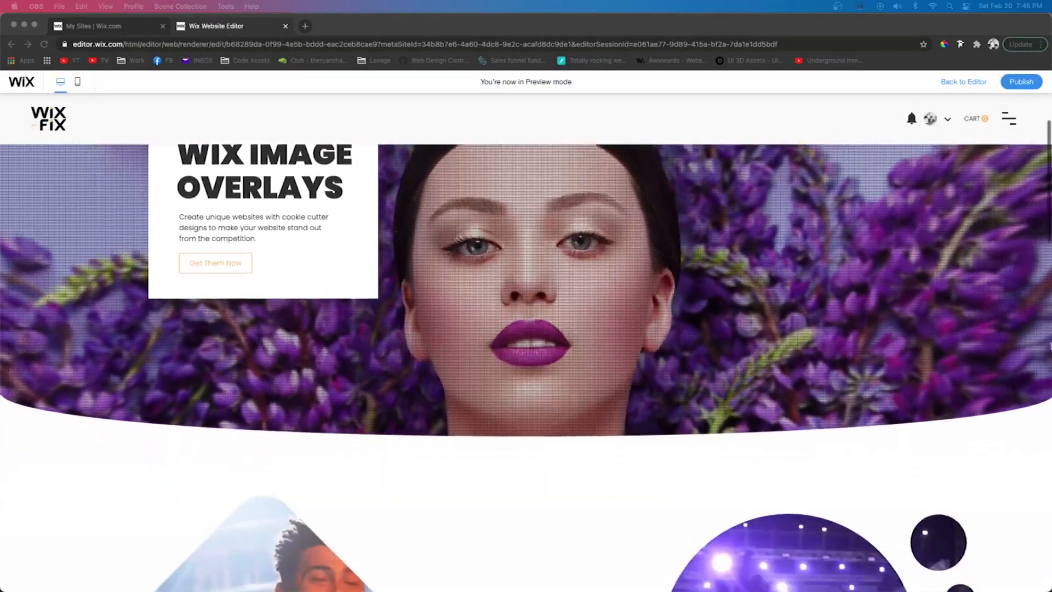
scroll(down, 3)
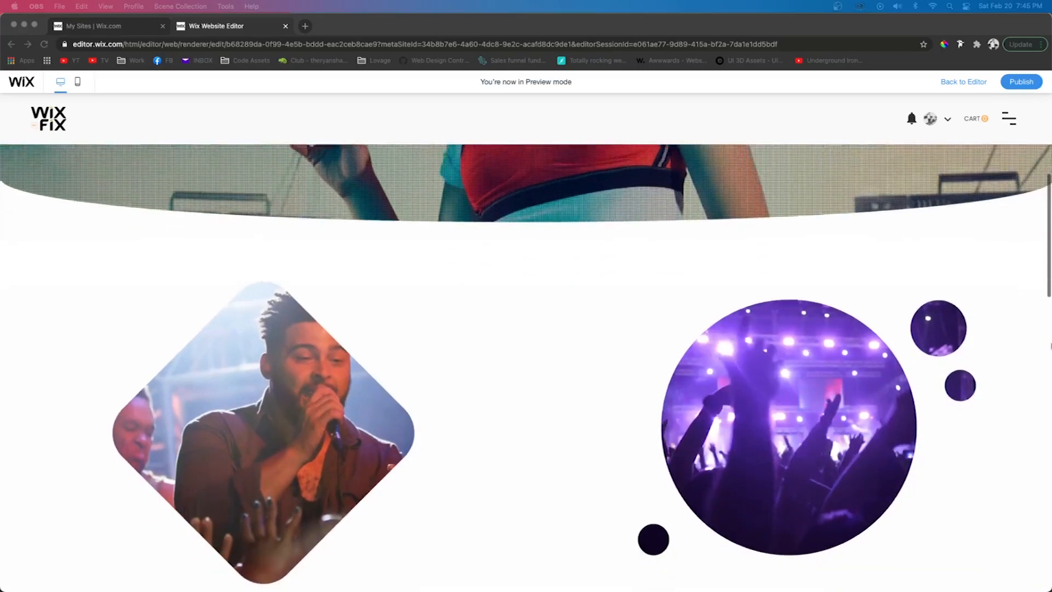
scroll(down, 3)
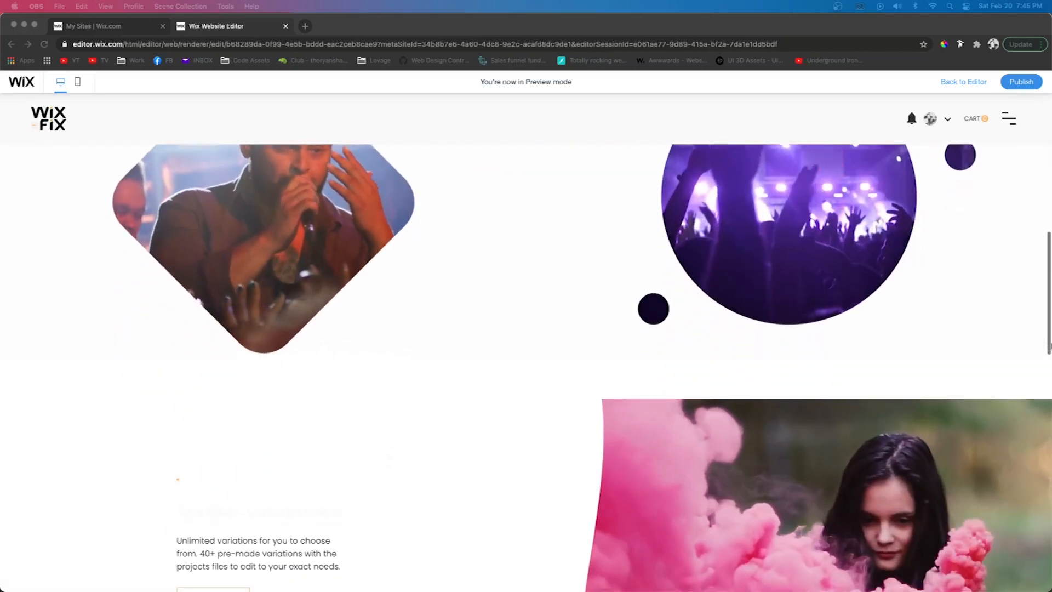
scroll(down, 3)
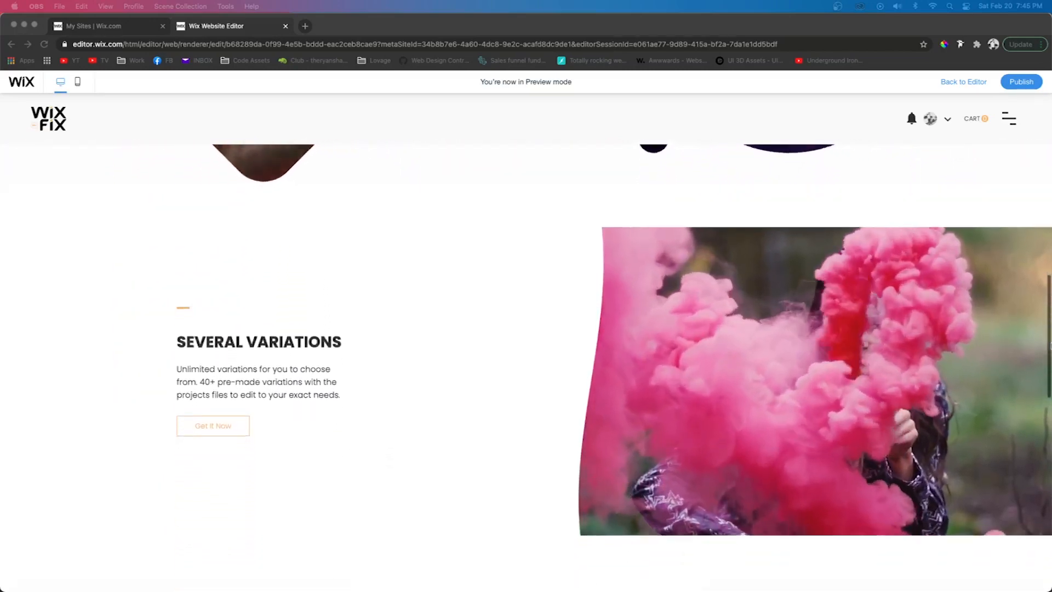
scroll(down, 3)
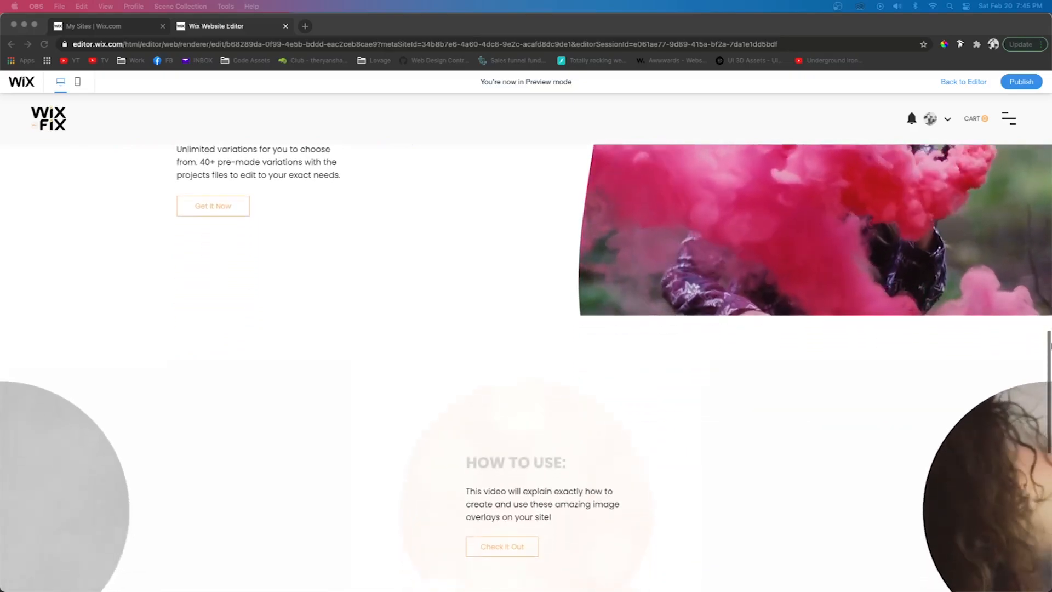